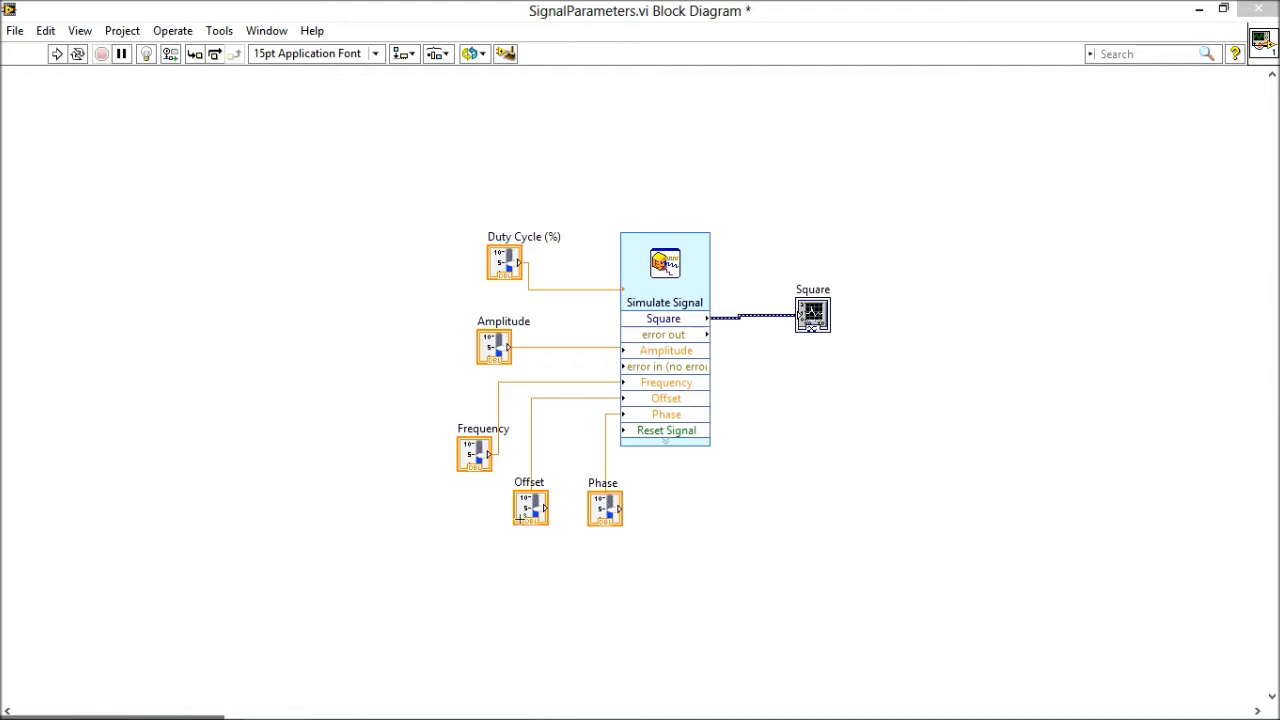
mouse_move(686, 272)
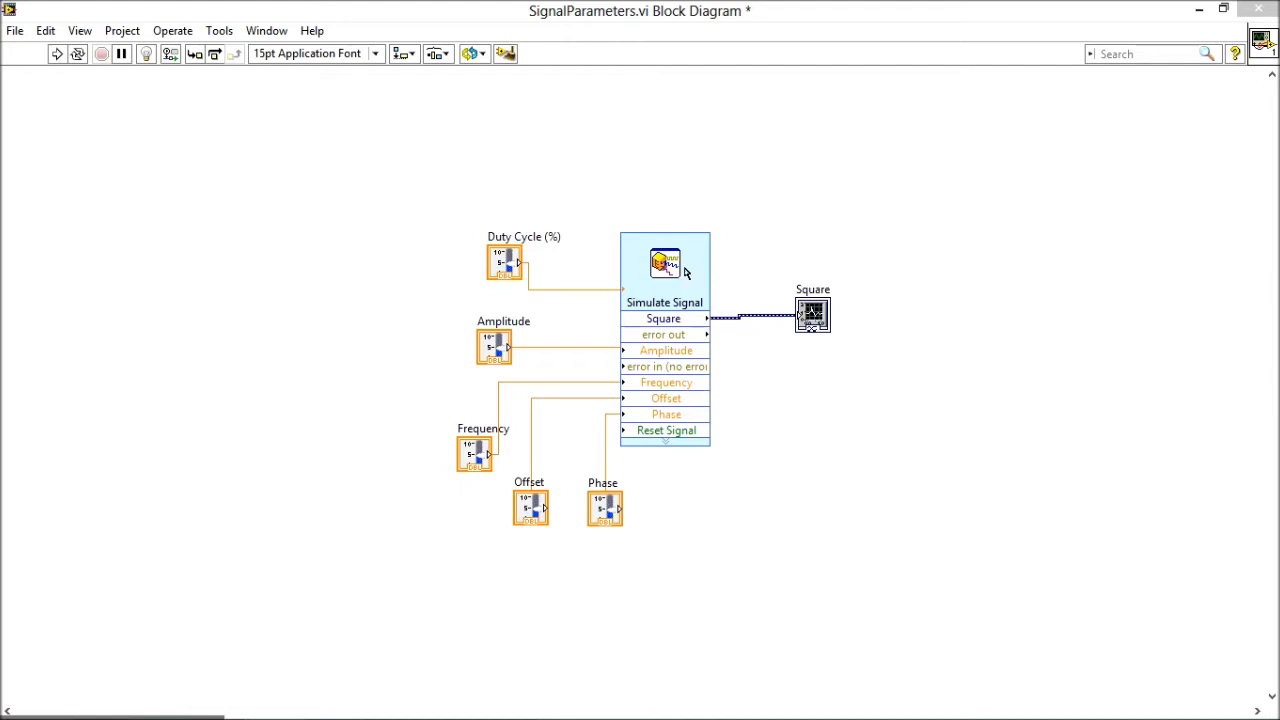
mouse_move(700, 288)
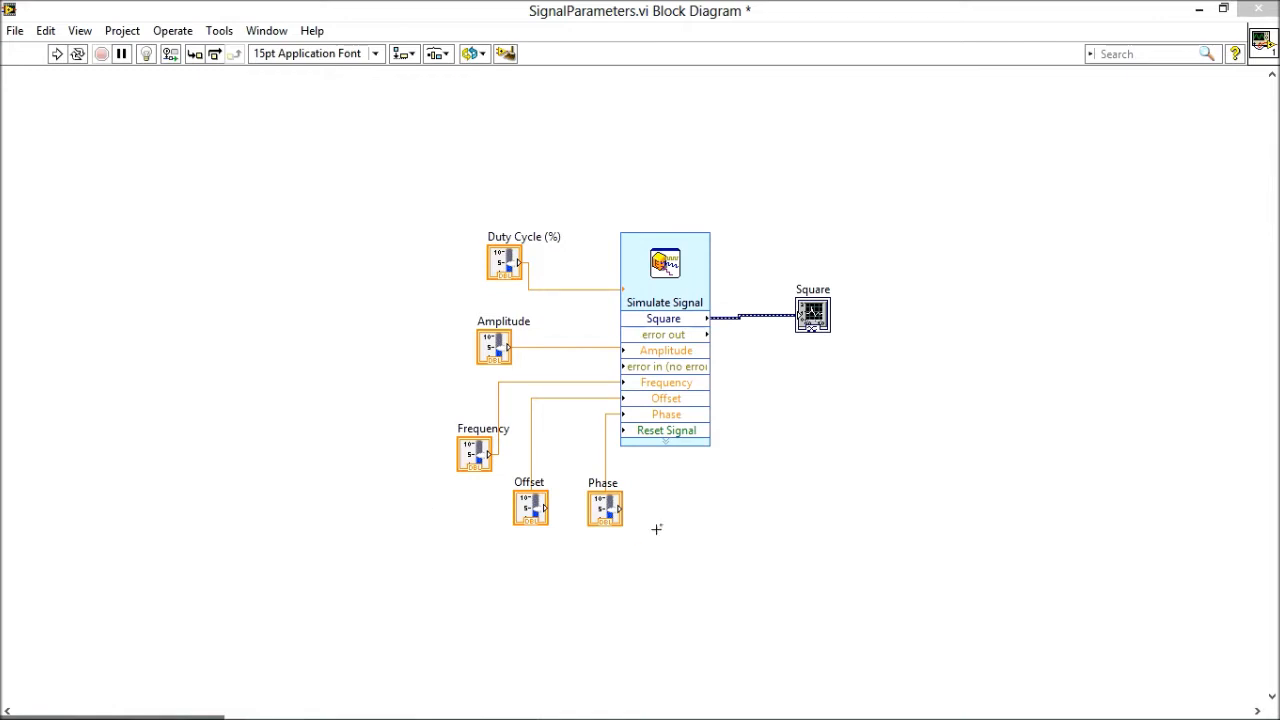
mouse_move(442, 607)
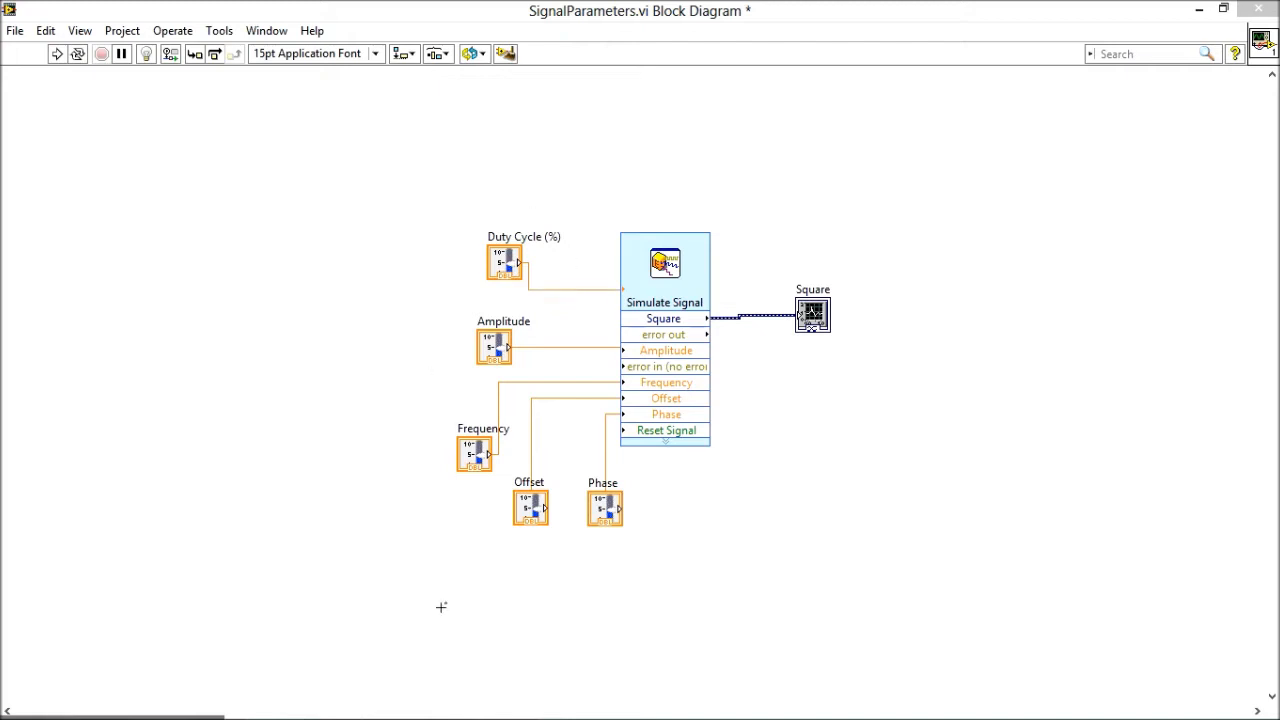
mouse_move(441, 474)
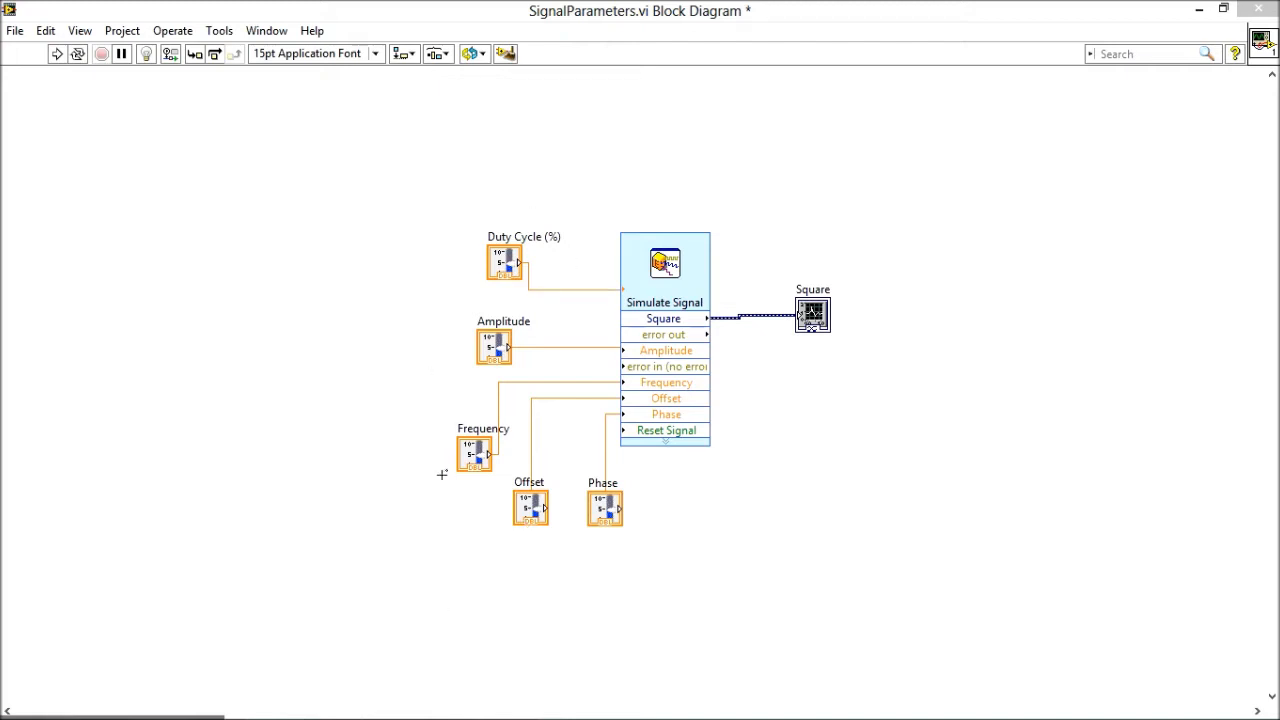
Switch from the block diagram to the SignalParameters front panel through the Window menu.
click(266, 30)
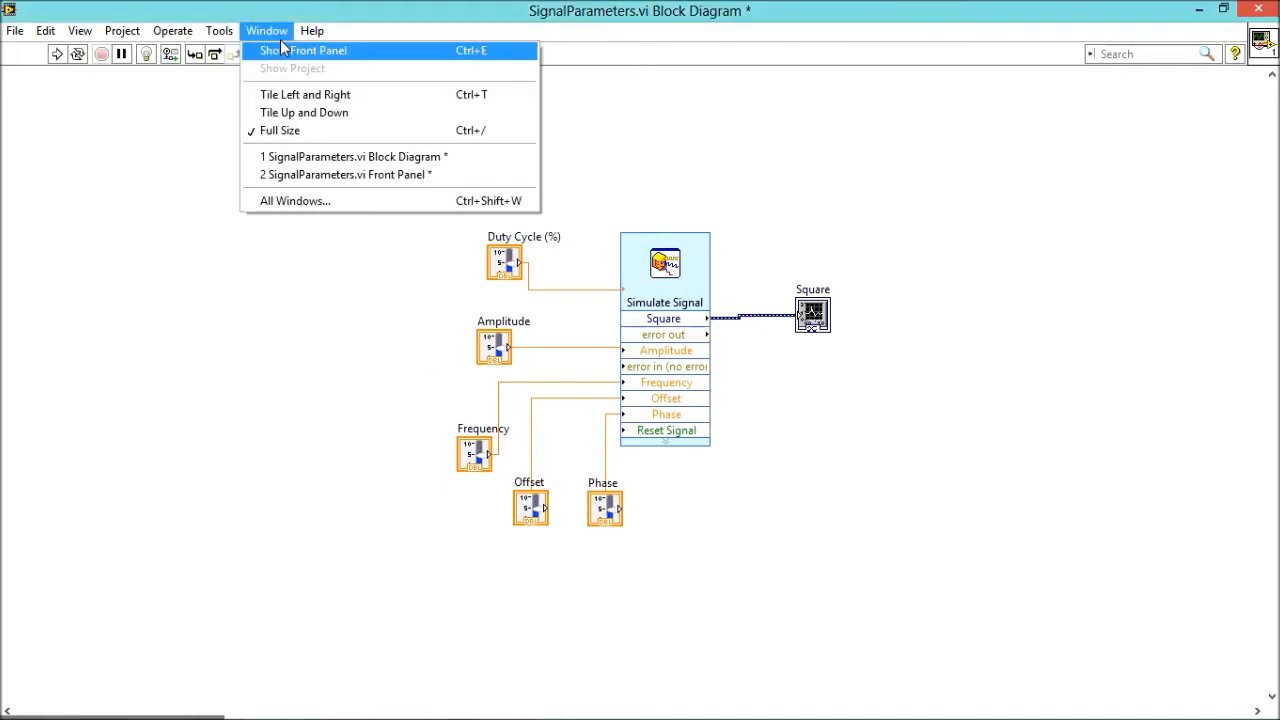
click(303, 50)
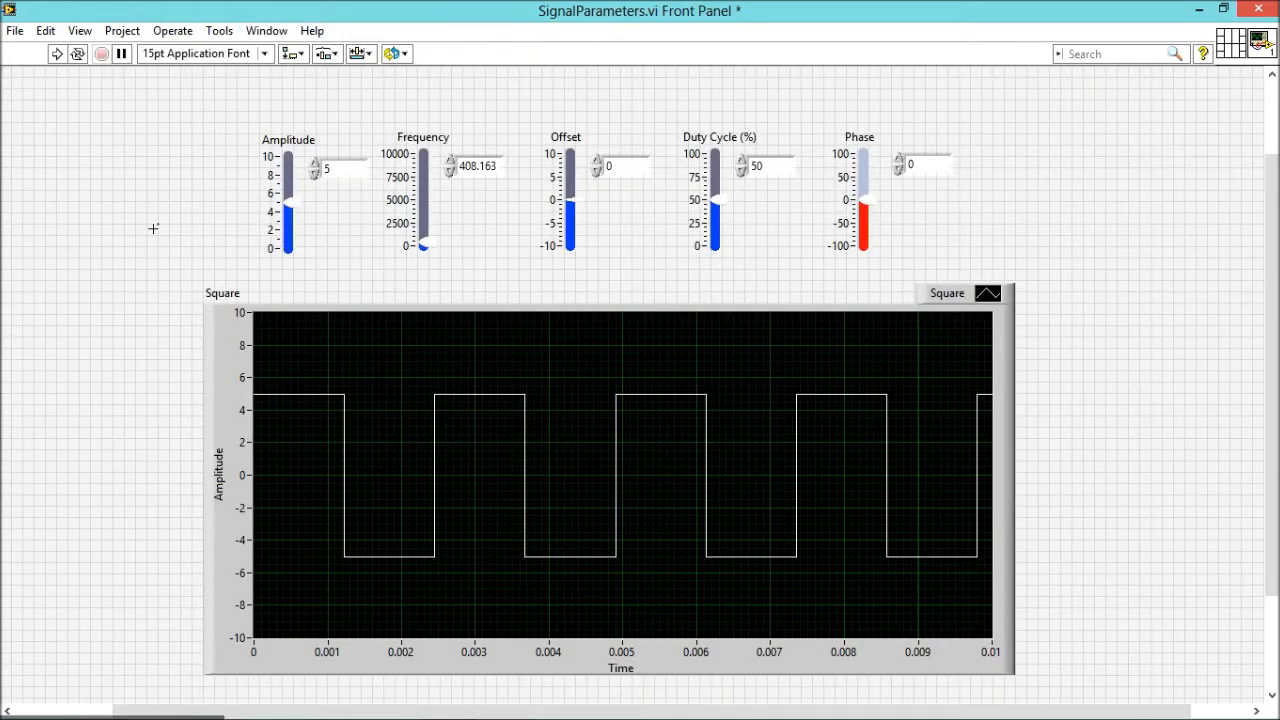
mouse_move(212, 199)
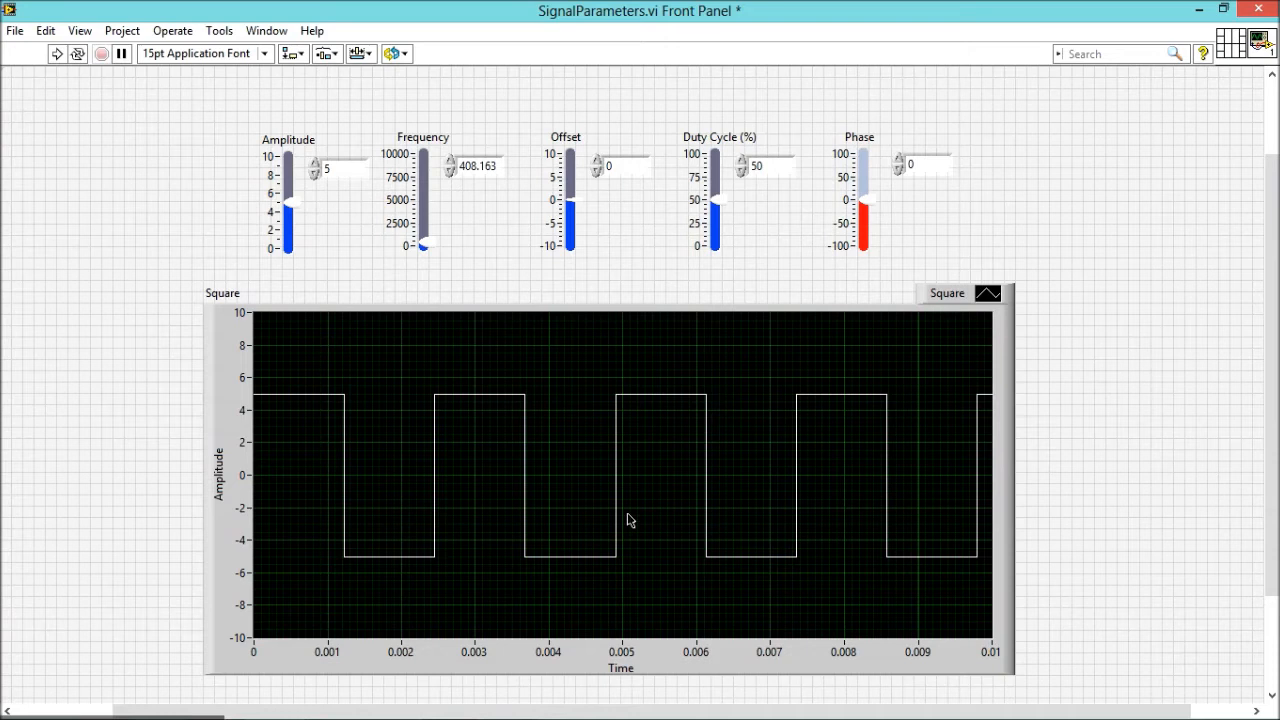
Run the VI continuously, raising Amplitude to about 8.3, then lowering it to about 5.7.
click(57, 53)
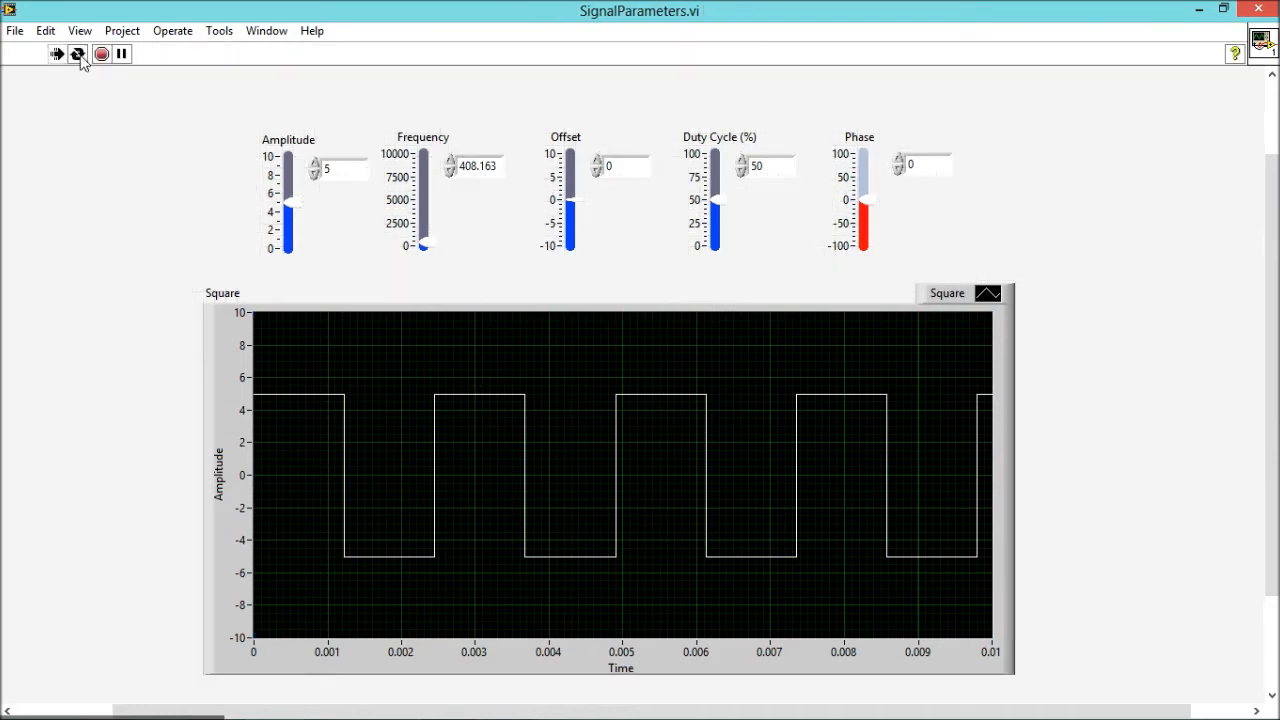
mouse_move(281, 147)
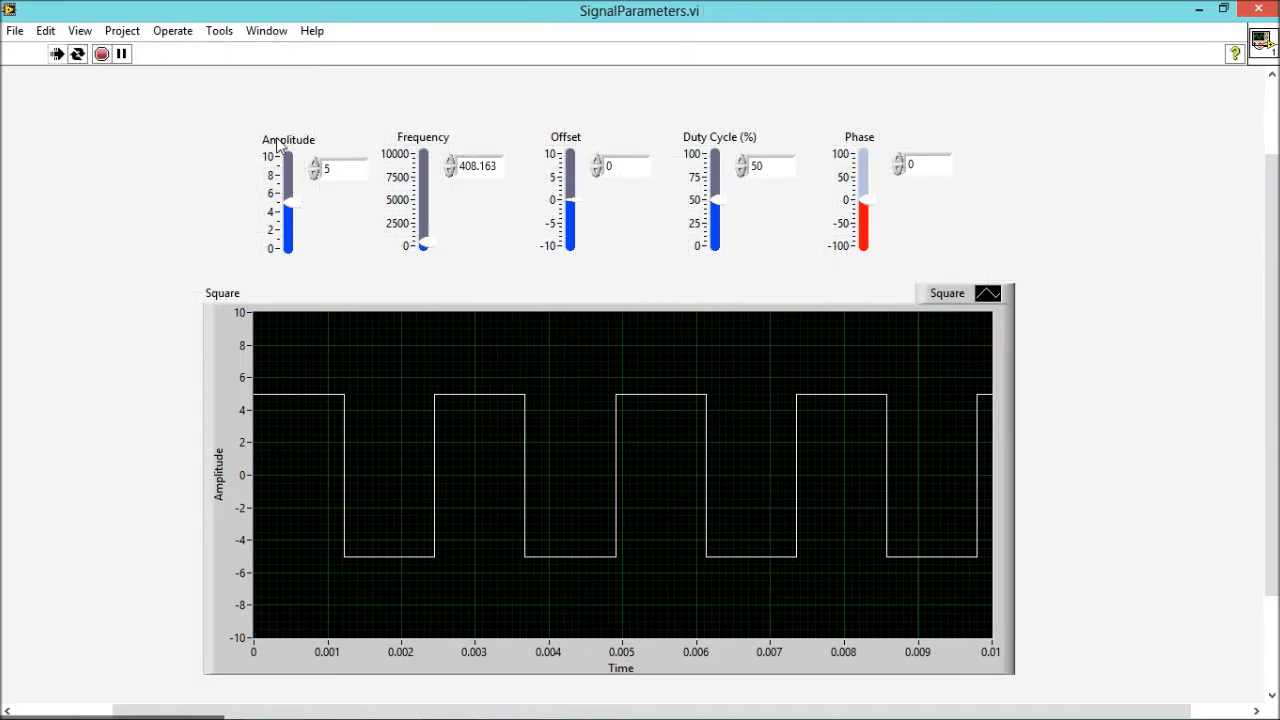
mouse_move(303, 213)
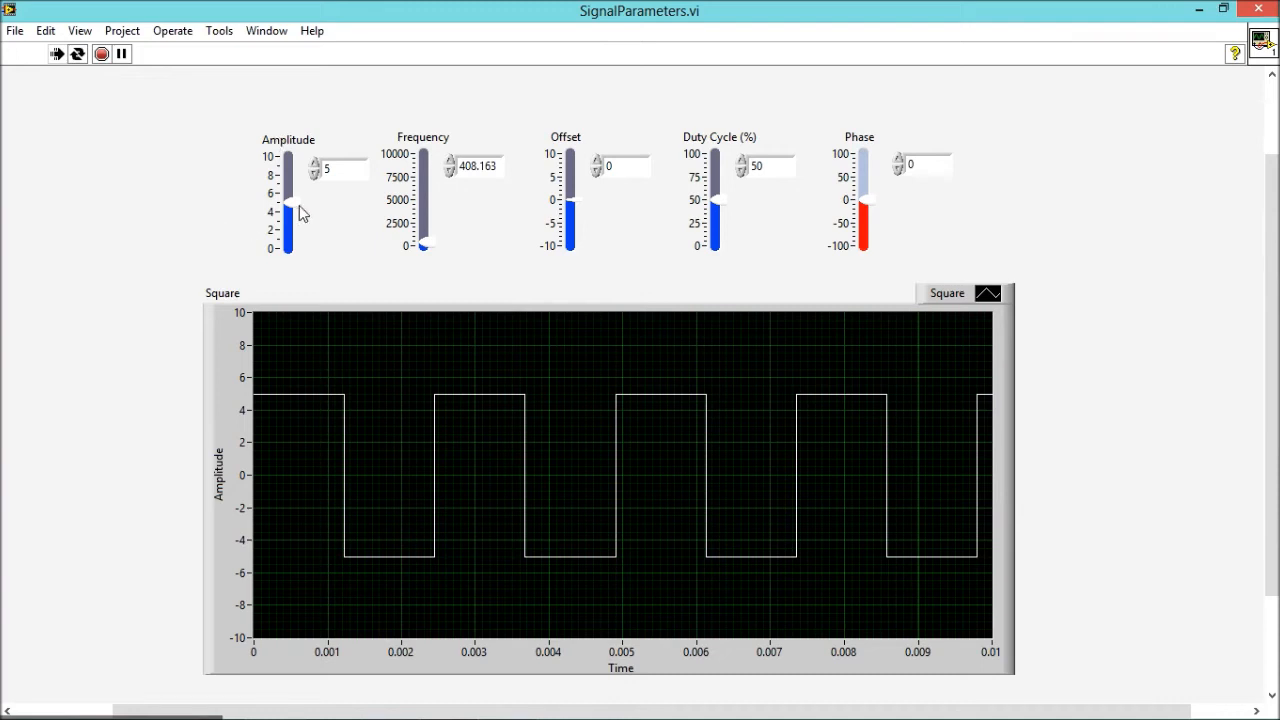
drag(289, 210, 289, 165)
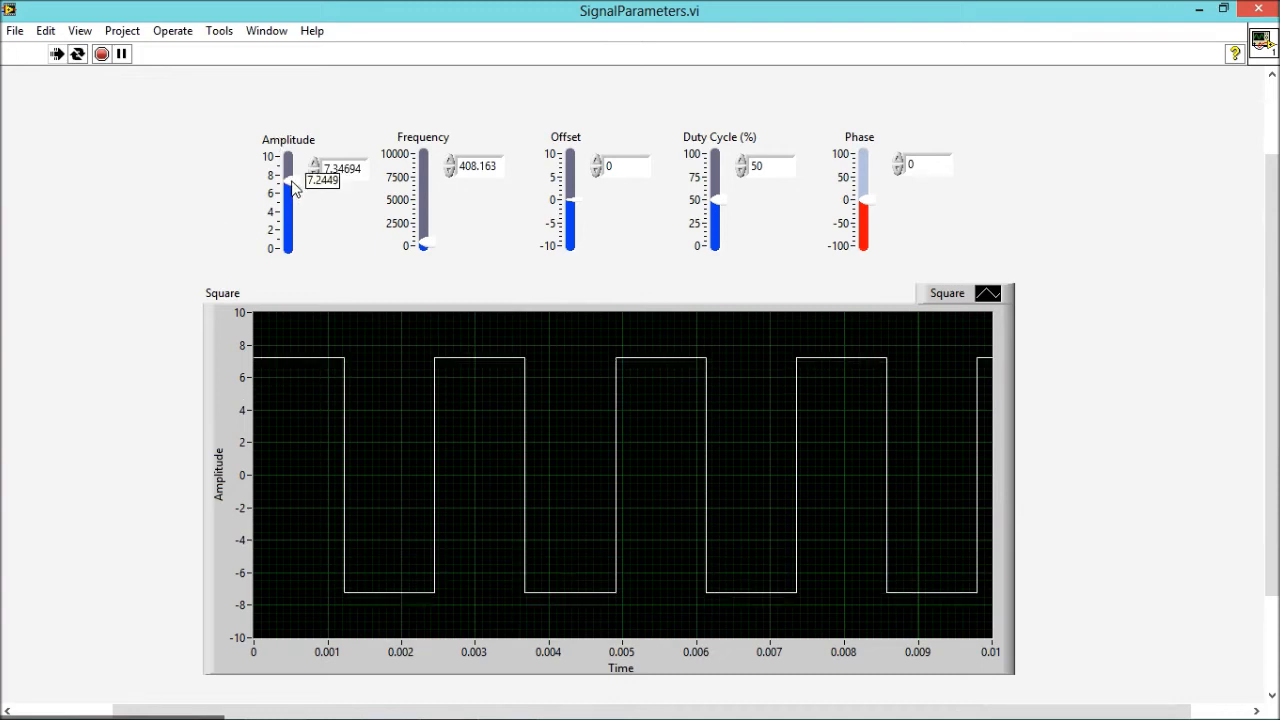
drag(289, 185, 289, 160)
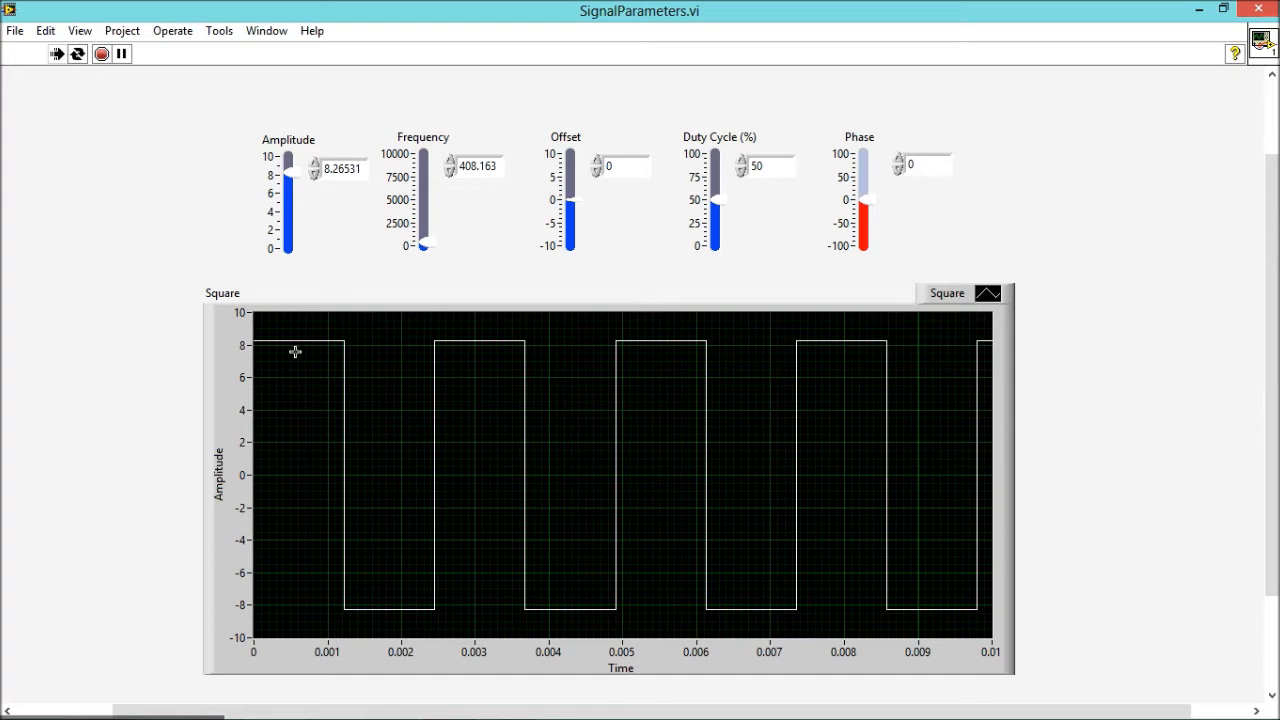
mouse_move(260, 354)
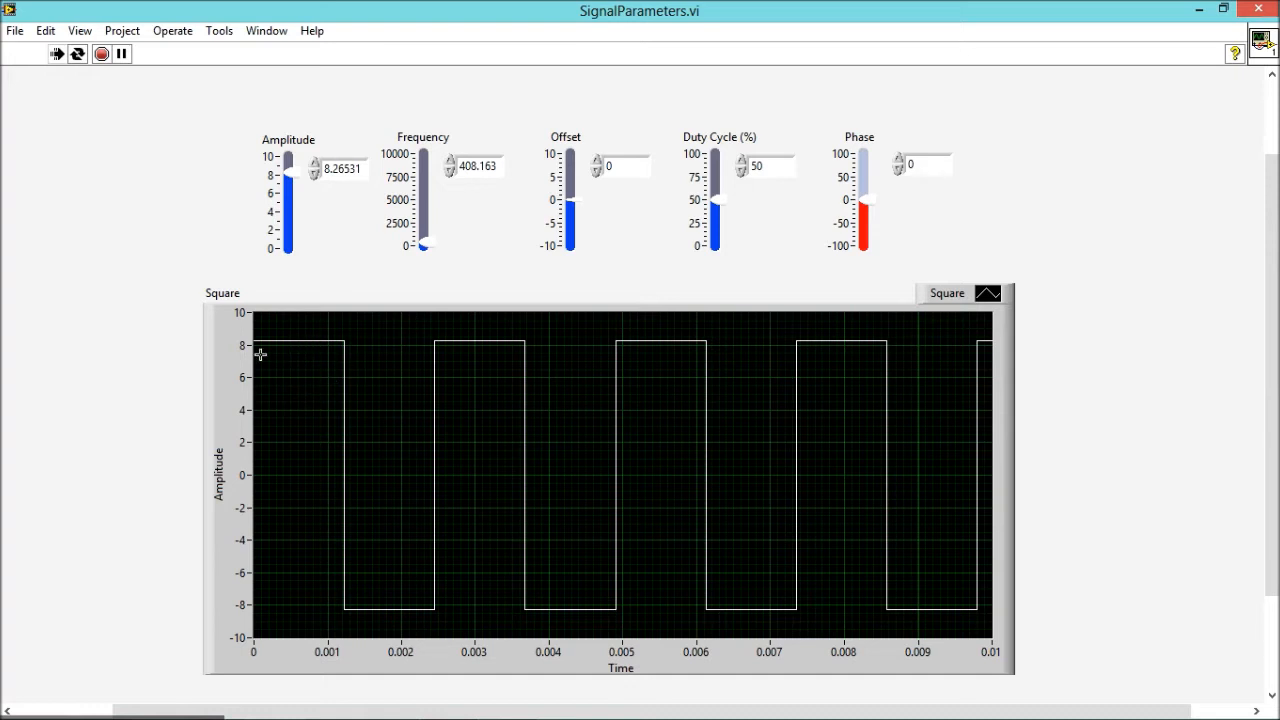
mouse_move(274, 356)
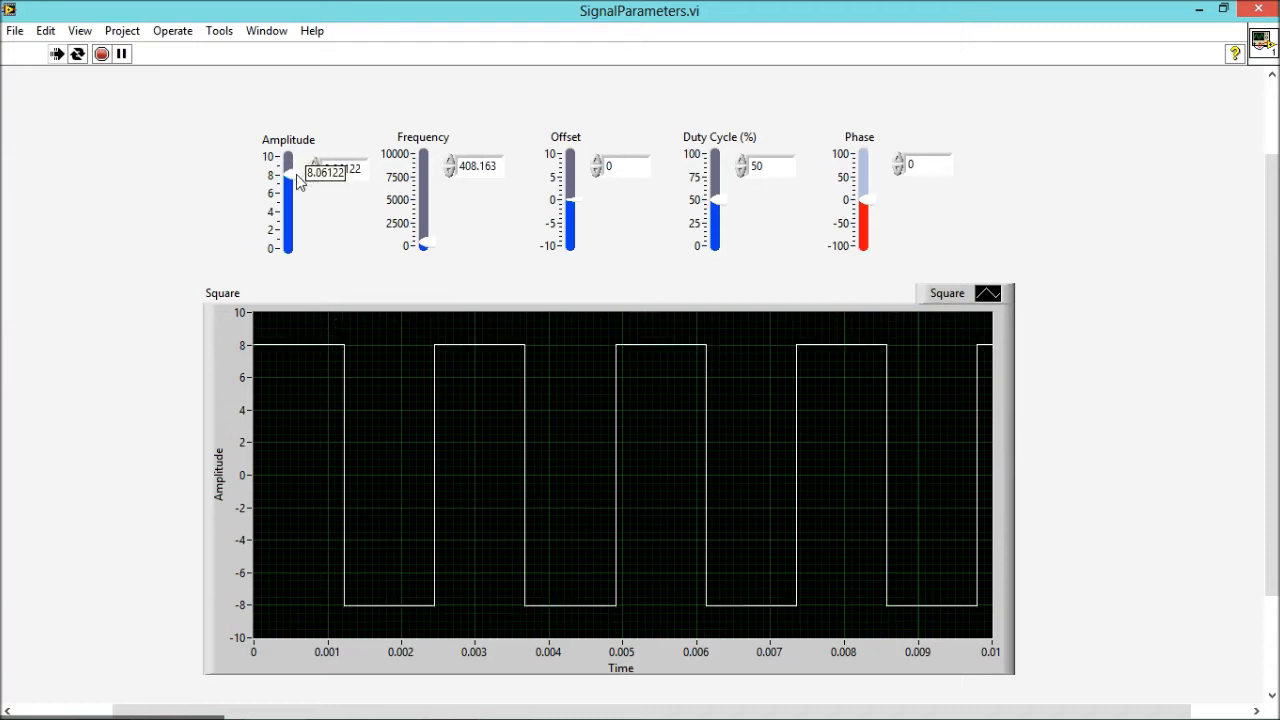
drag(288, 175, 288, 200)
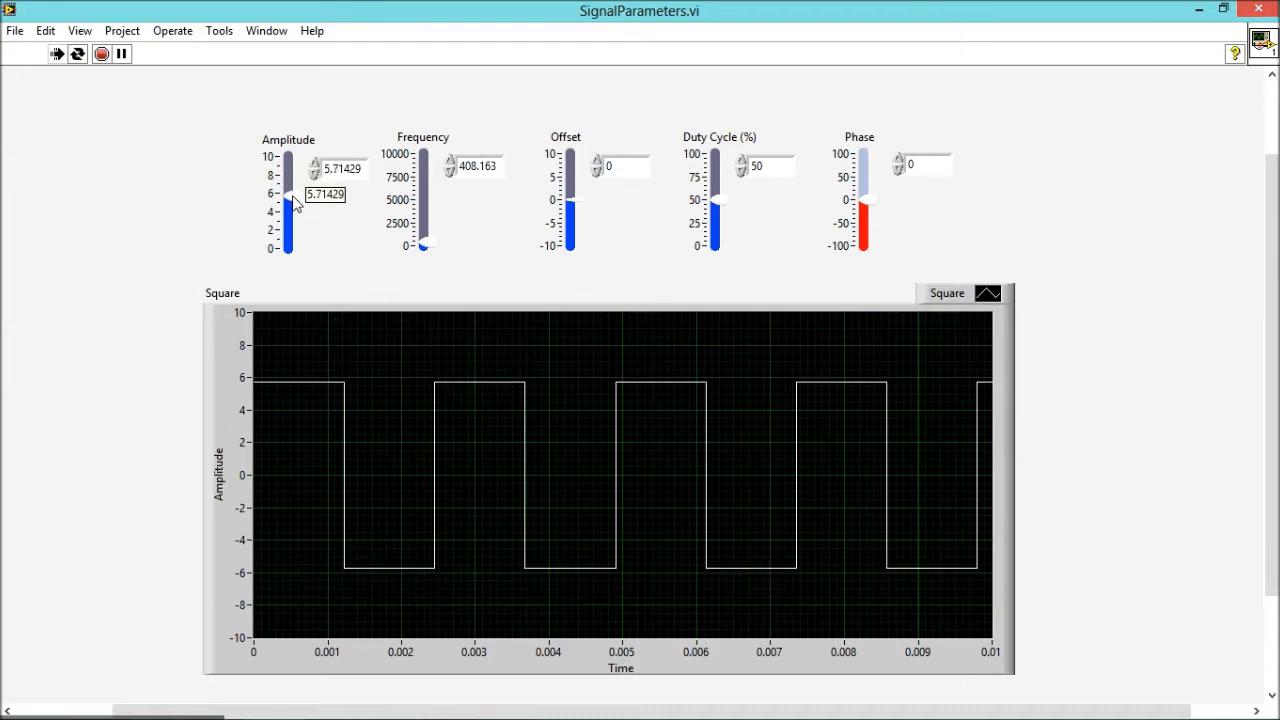
drag(288, 185, 288, 205)
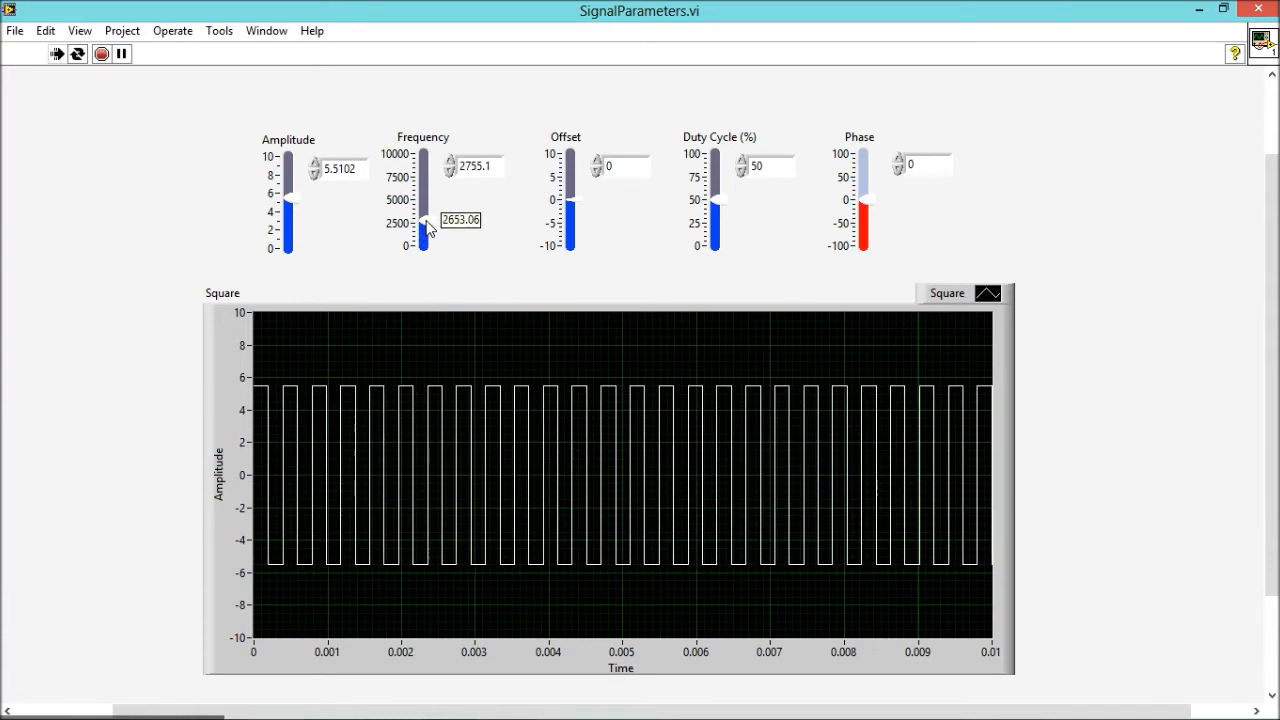
Sweep Frequency between about 510 and 8500, settling near 816.
drag(424, 225, 424, 205)
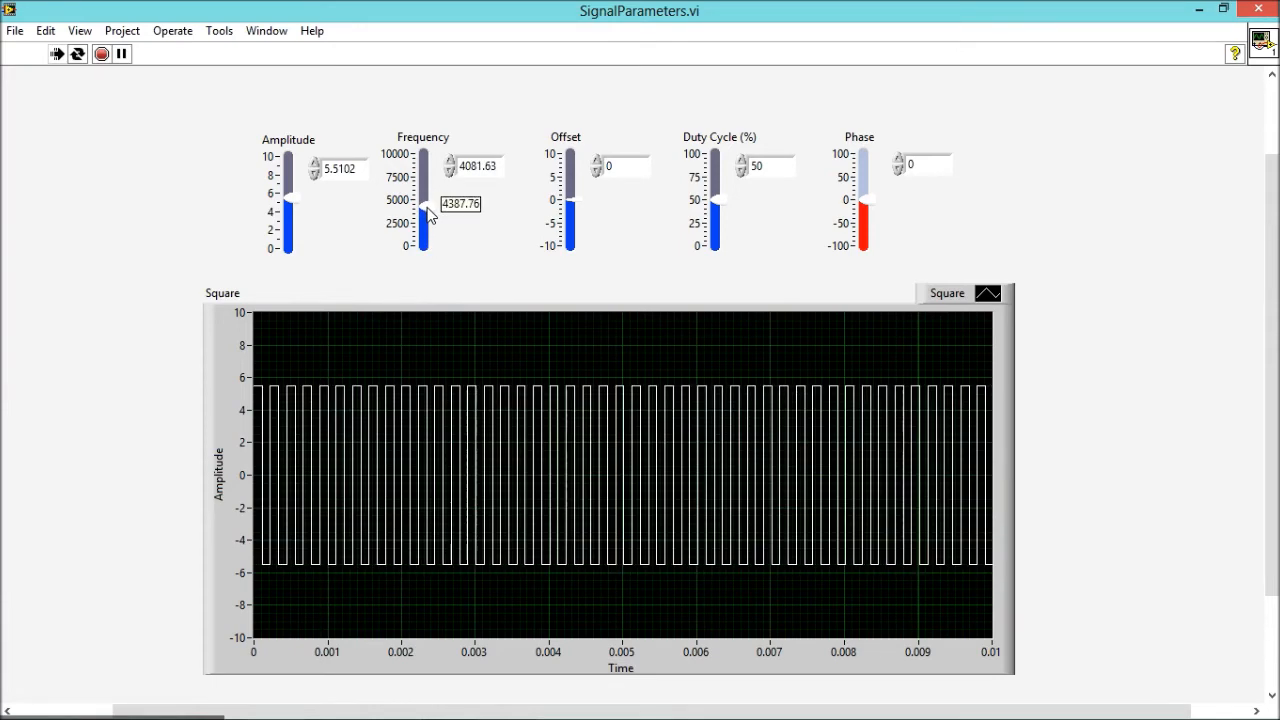
drag(423, 197, 423, 240)
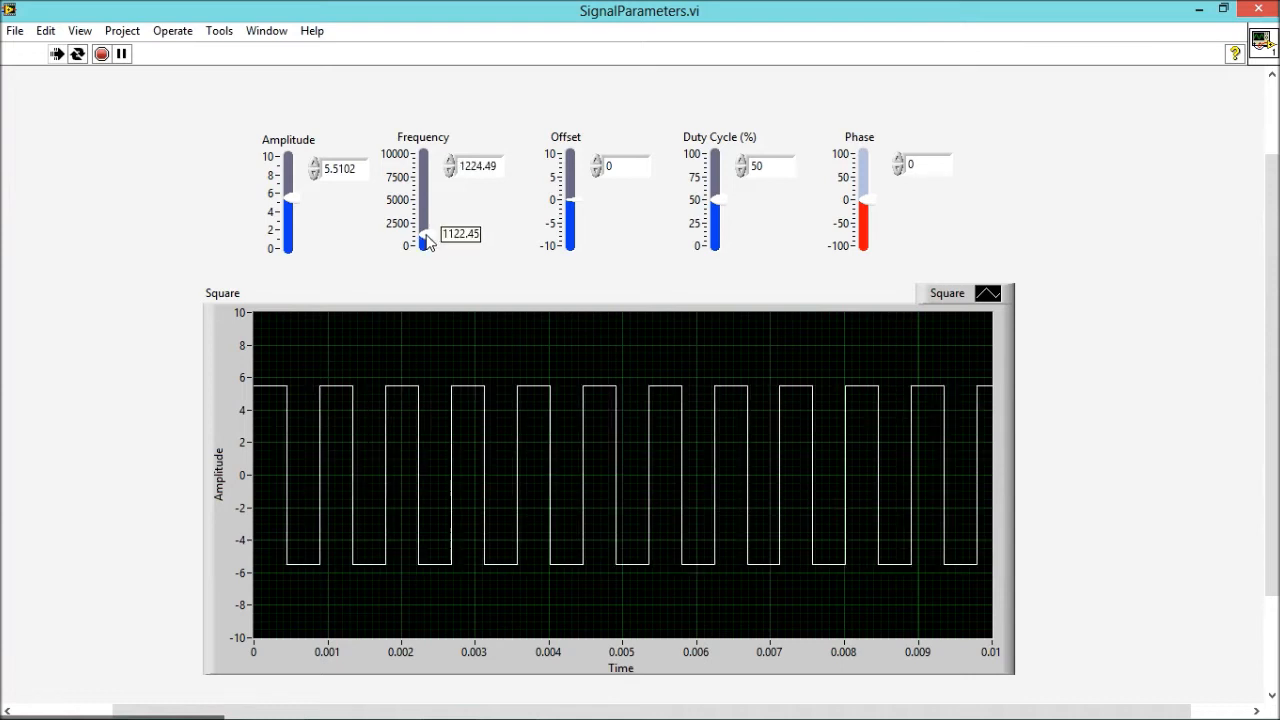
drag(421, 243, 421, 222)
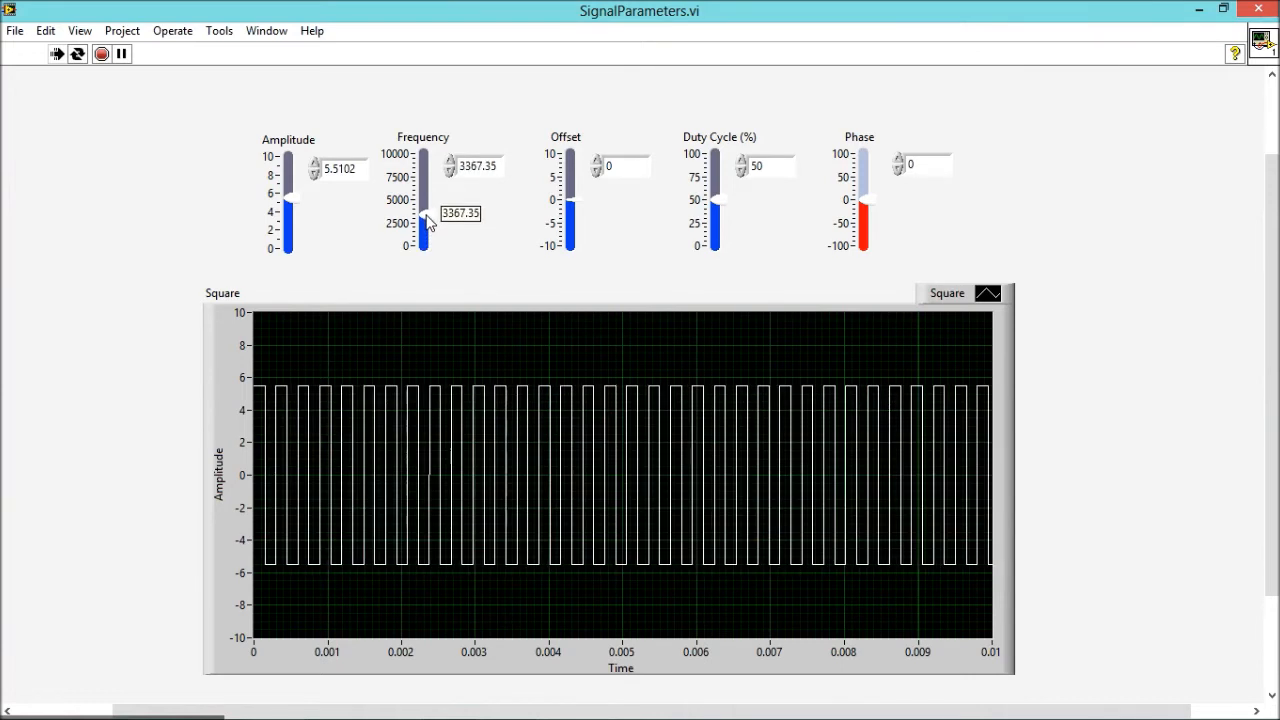
drag(422, 225, 422, 160)
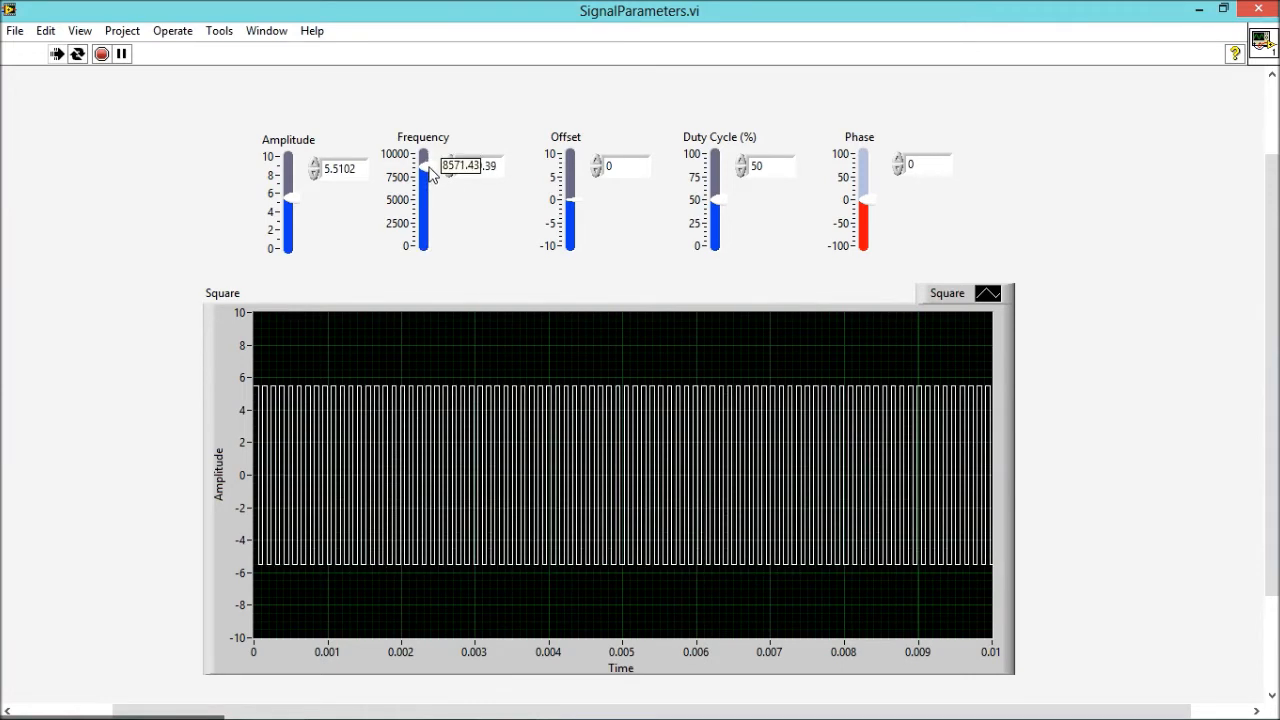
drag(424, 165, 424, 195)
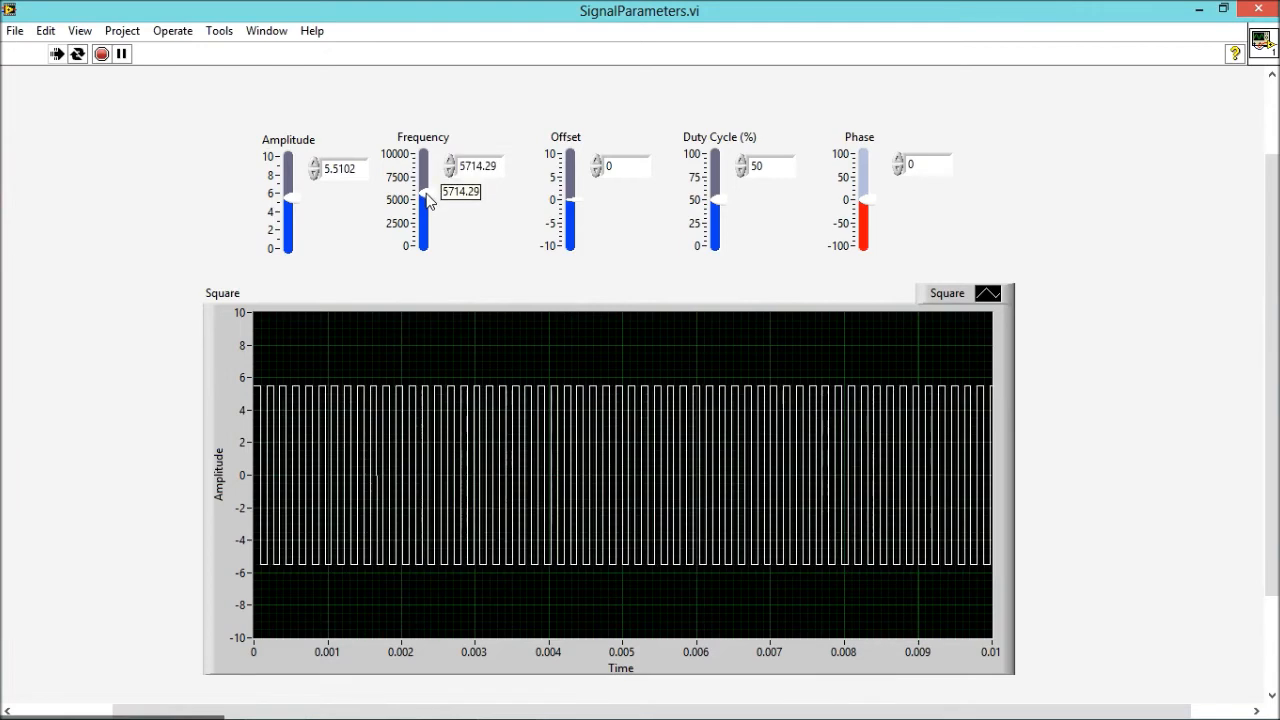
drag(424, 200, 424, 228)
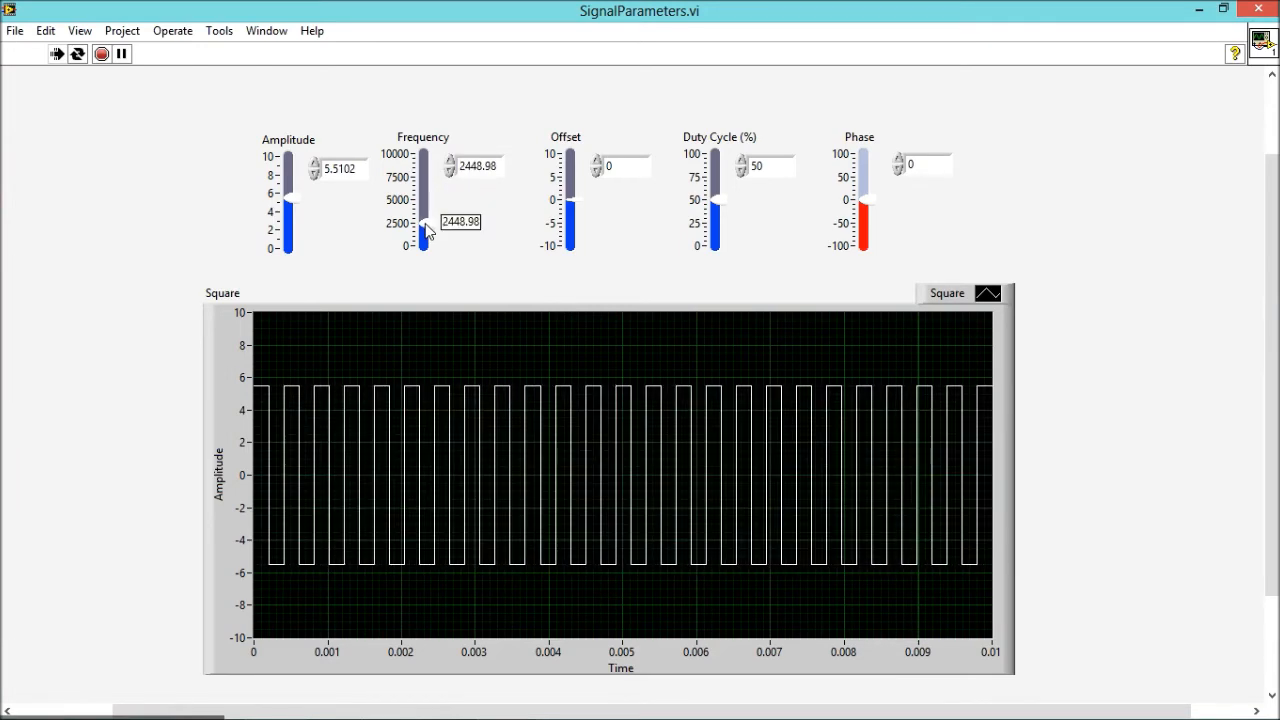
drag(424, 200, 424, 238)
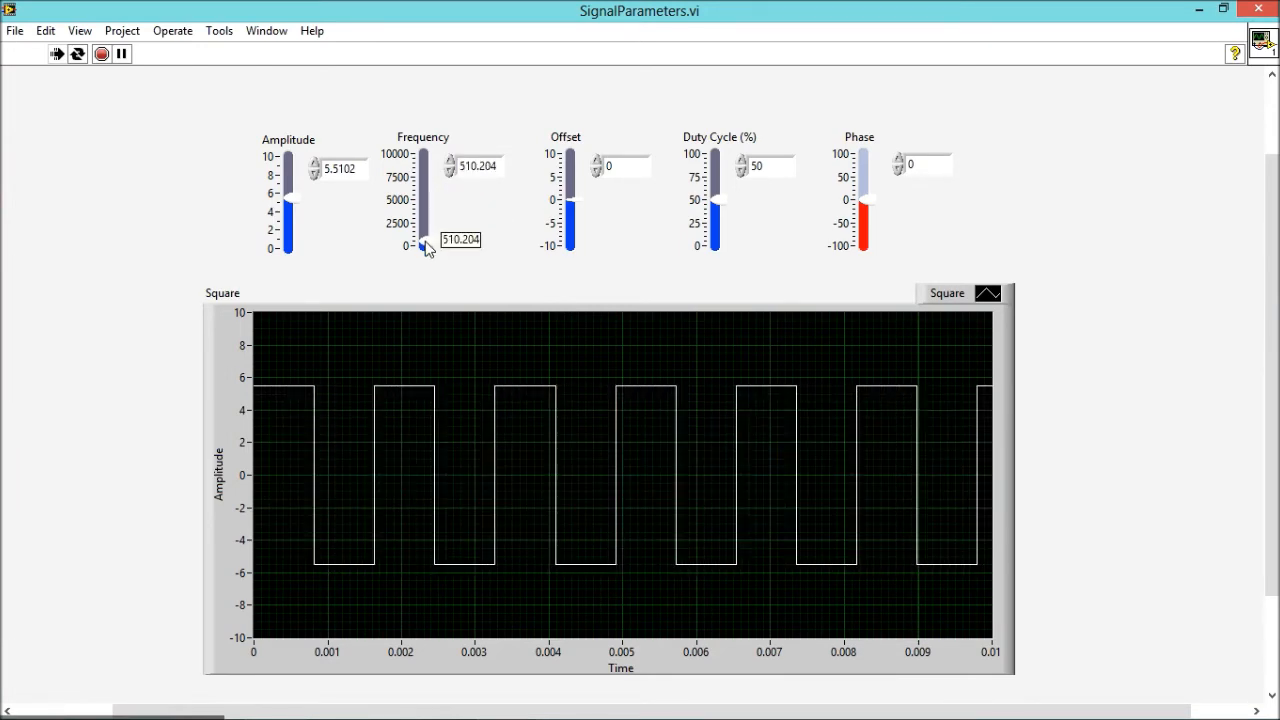
drag(424, 240, 420, 190)
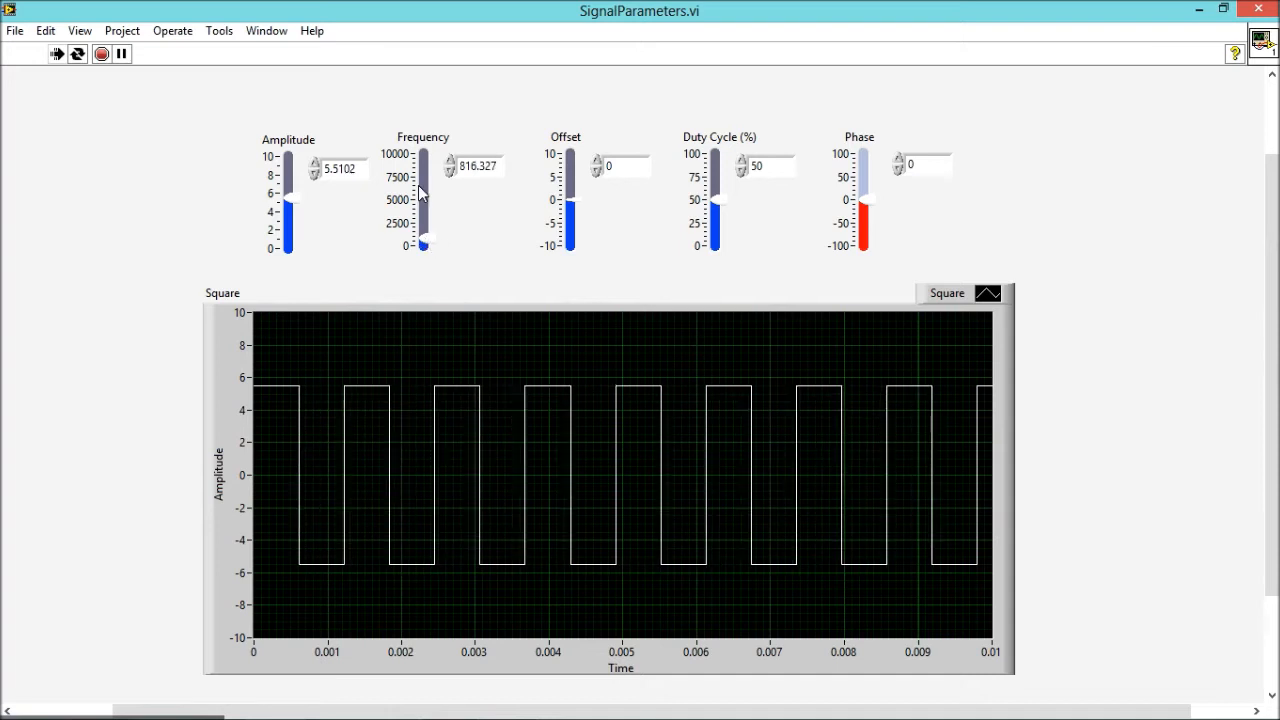
mouse_move(499, 483)
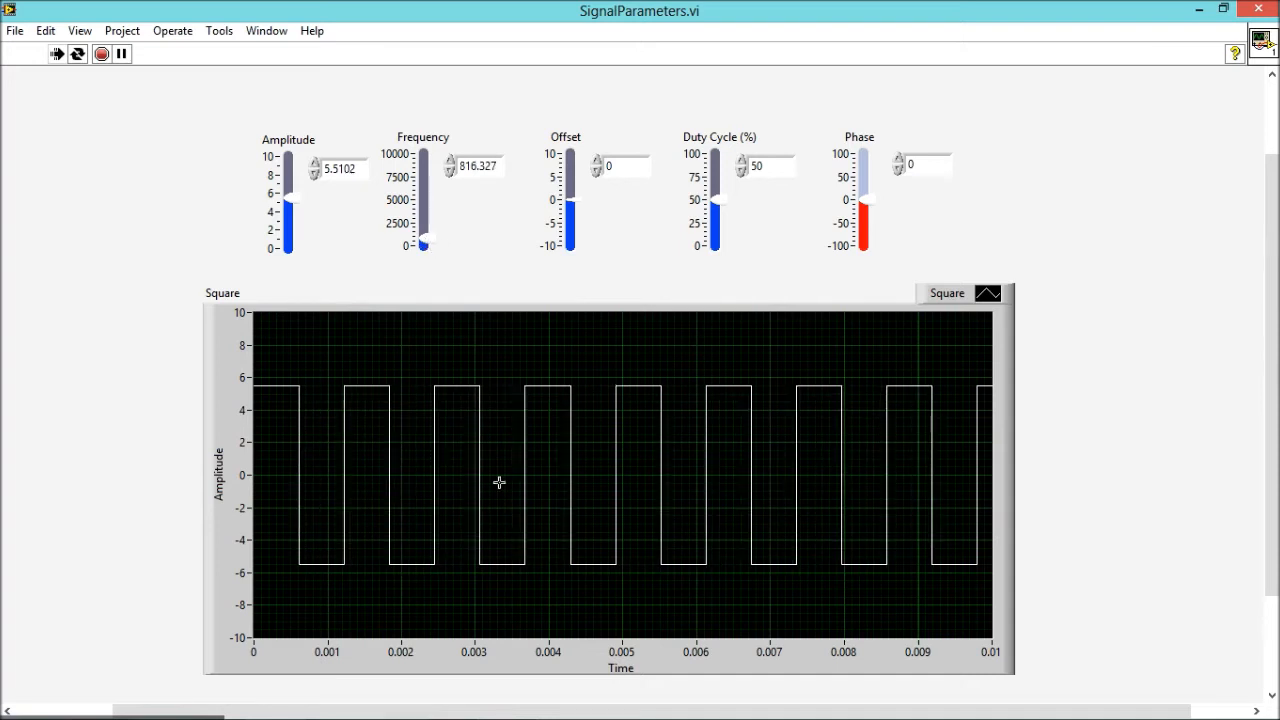
mouse_move(578, 280)
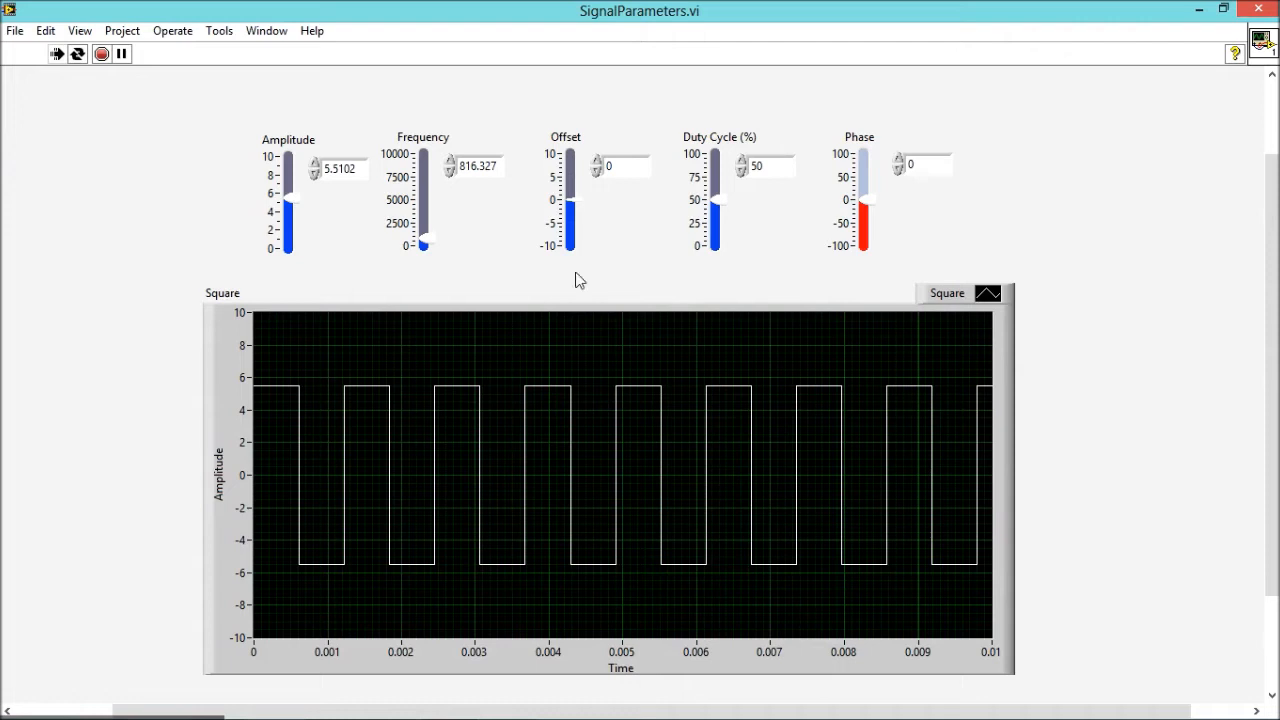
mouse_move(592, 134)
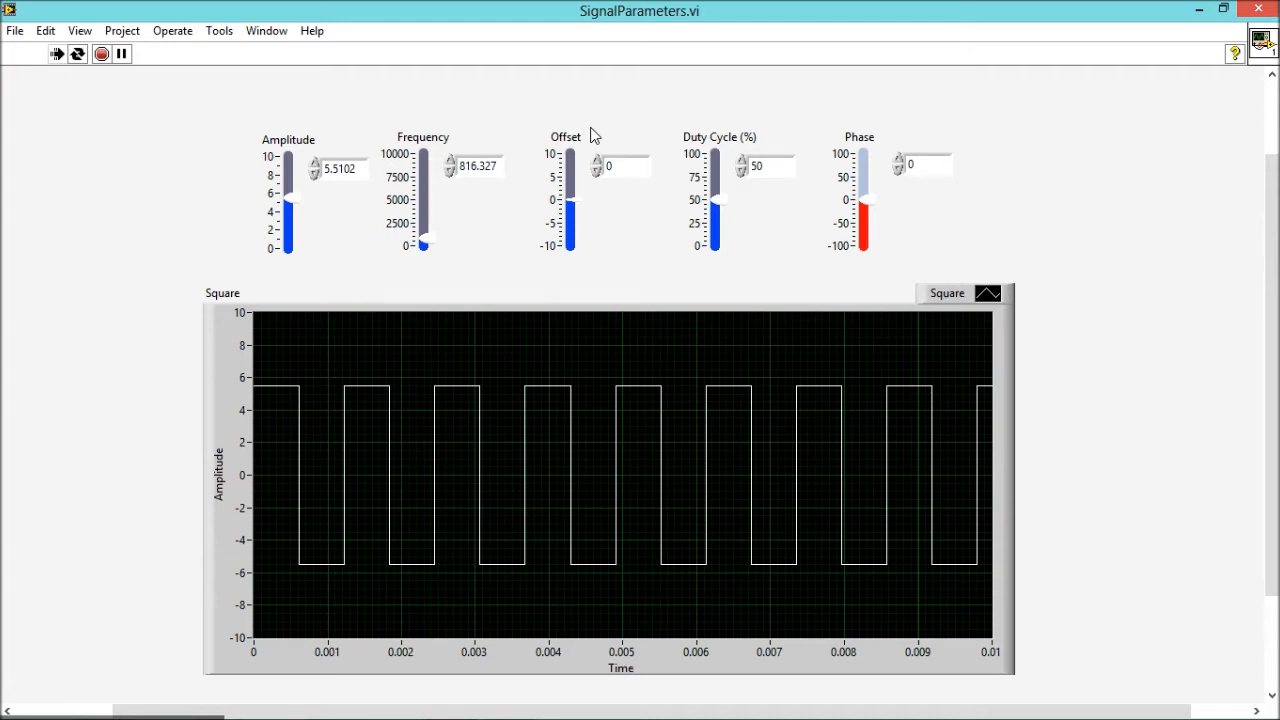
mouse_move(427, 87)
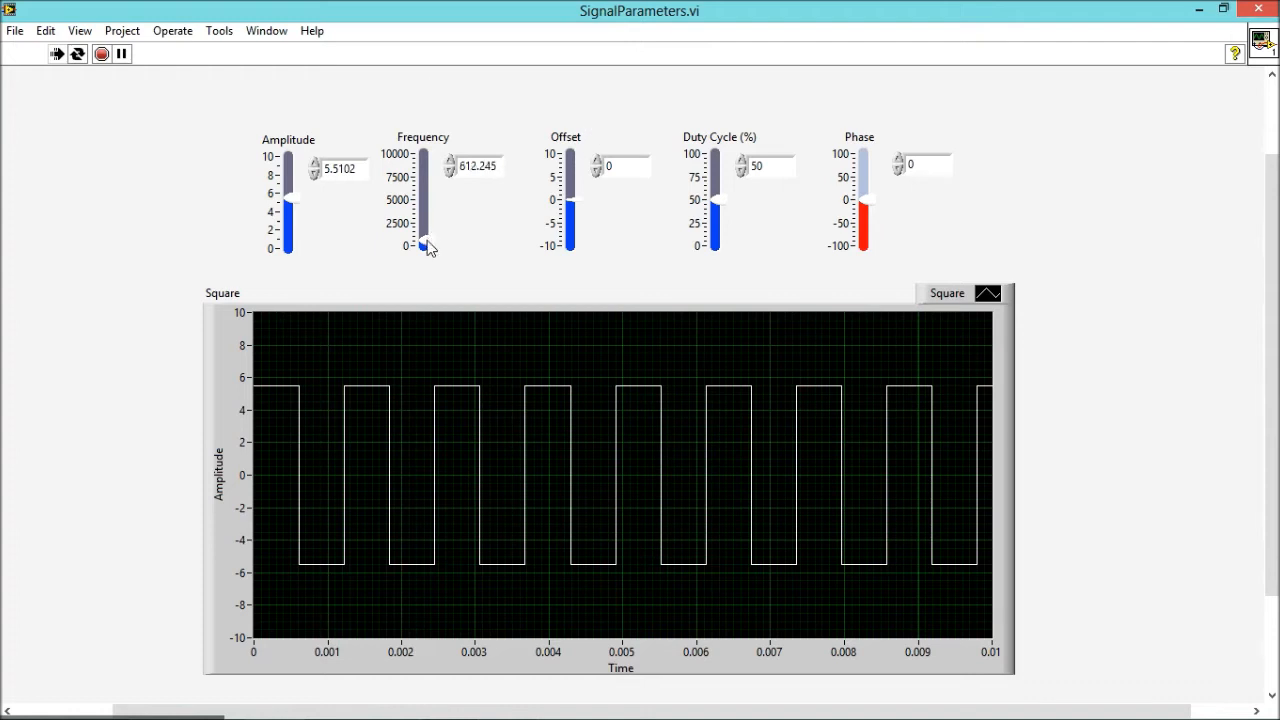
Drag the slider to the bottom so the signal reads 0, leaving a flat line.
drag(288, 200, 288, 248)
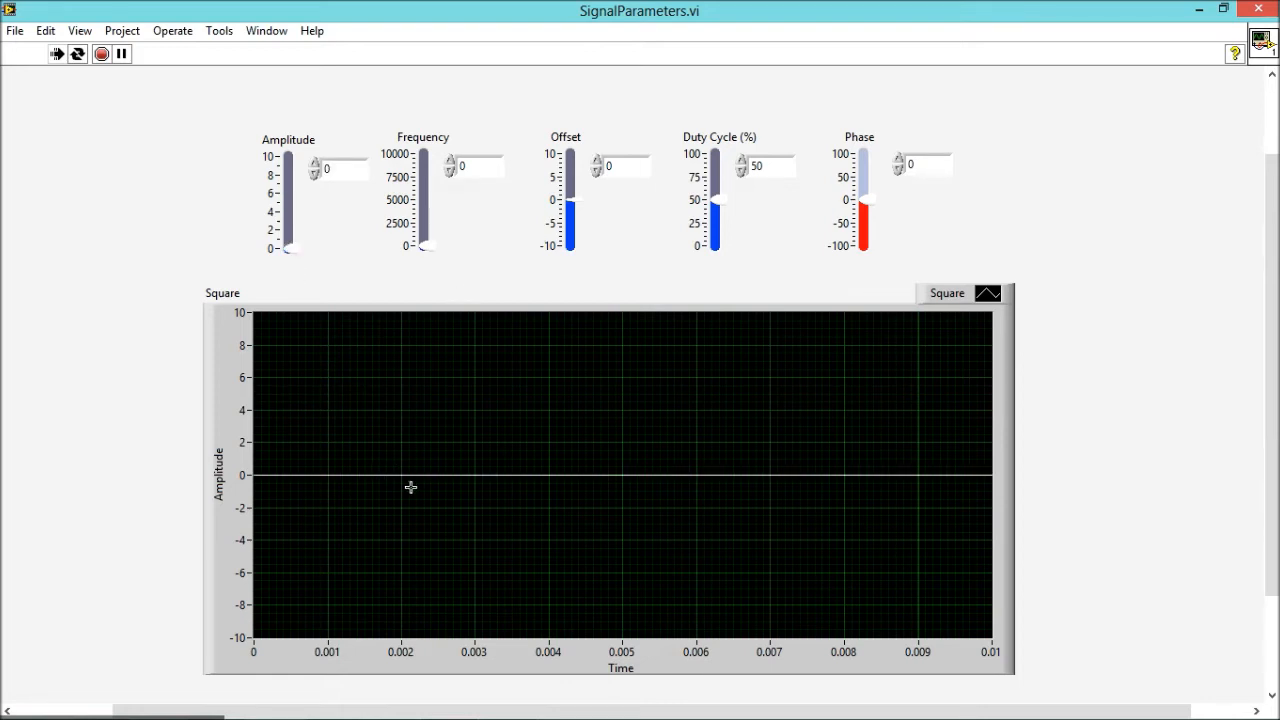
mouse_move(398, 475)
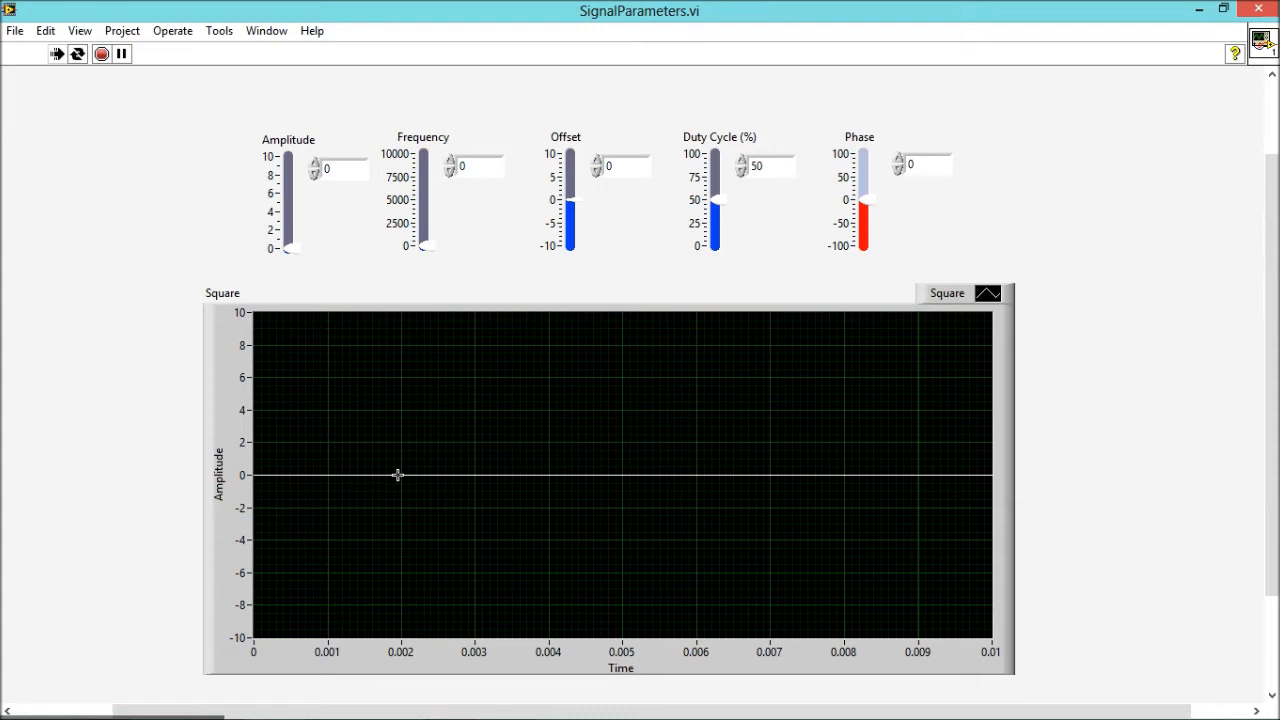
mouse_move(387, 485)
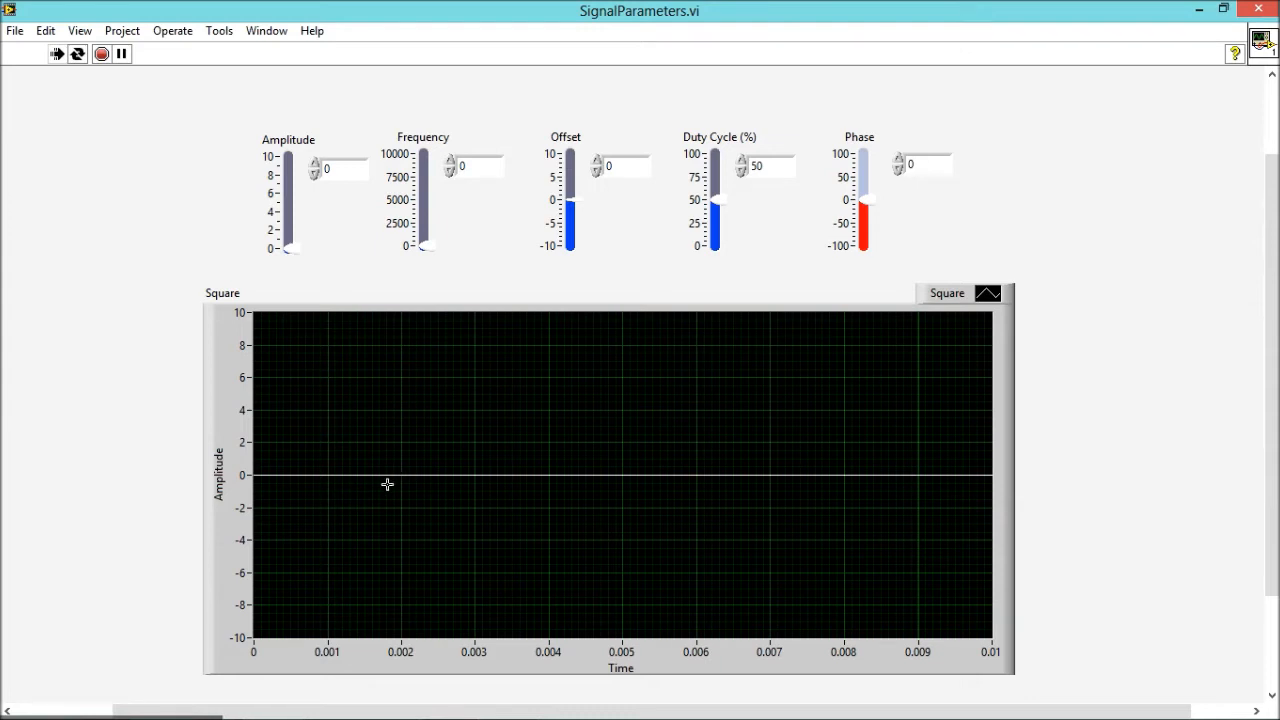
Raise Offset to about 5.1, then drop it to about -5.3.
drag(573, 220, 573, 200)
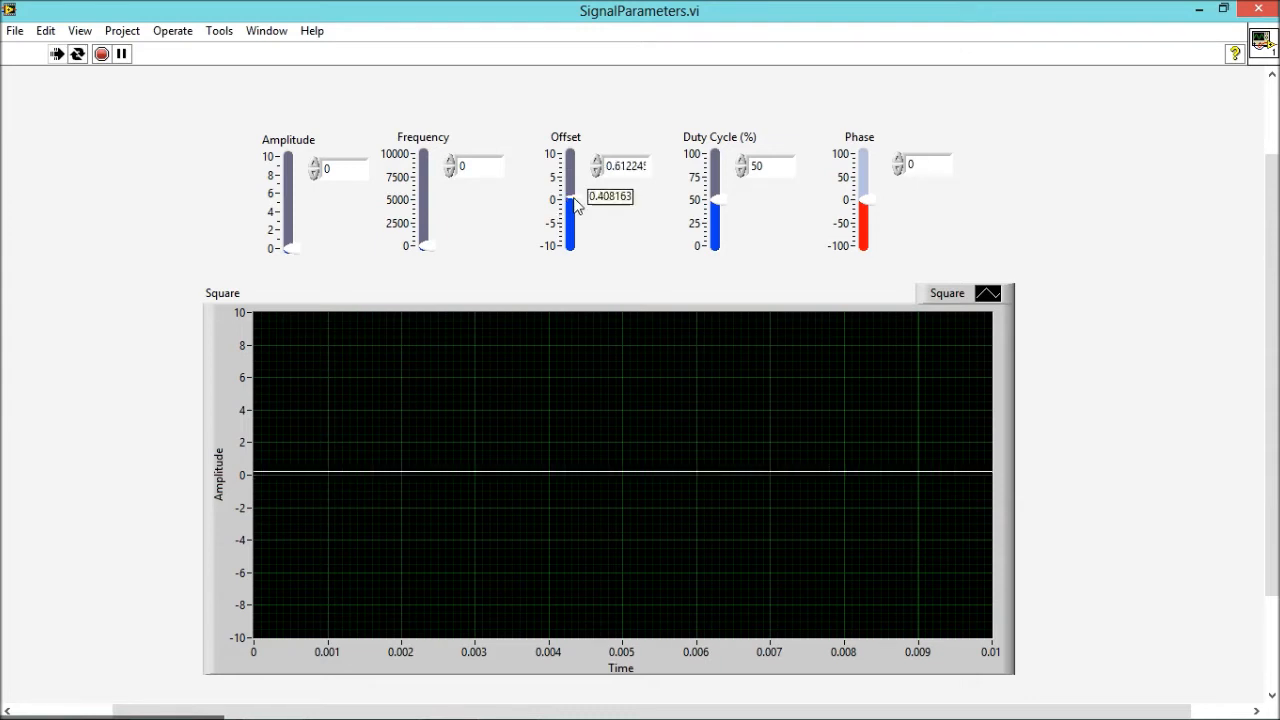
drag(571, 190, 571, 165)
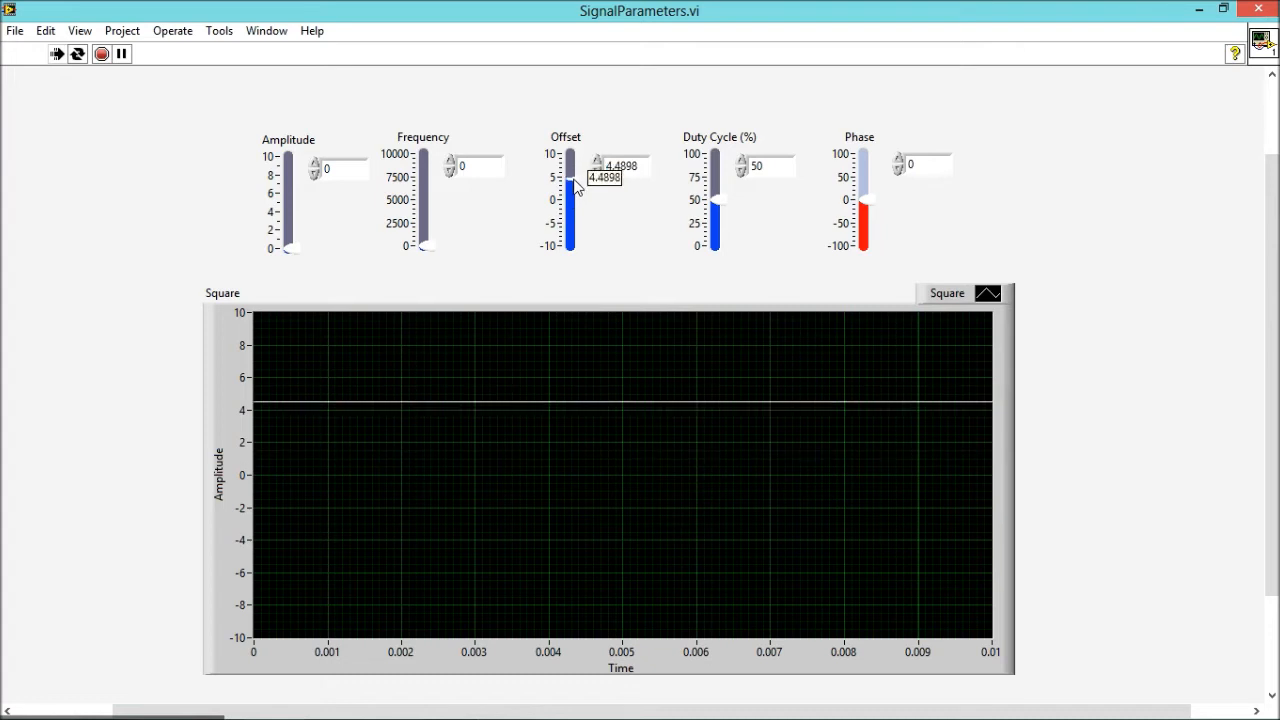
drag(570, 180, 570, 170)
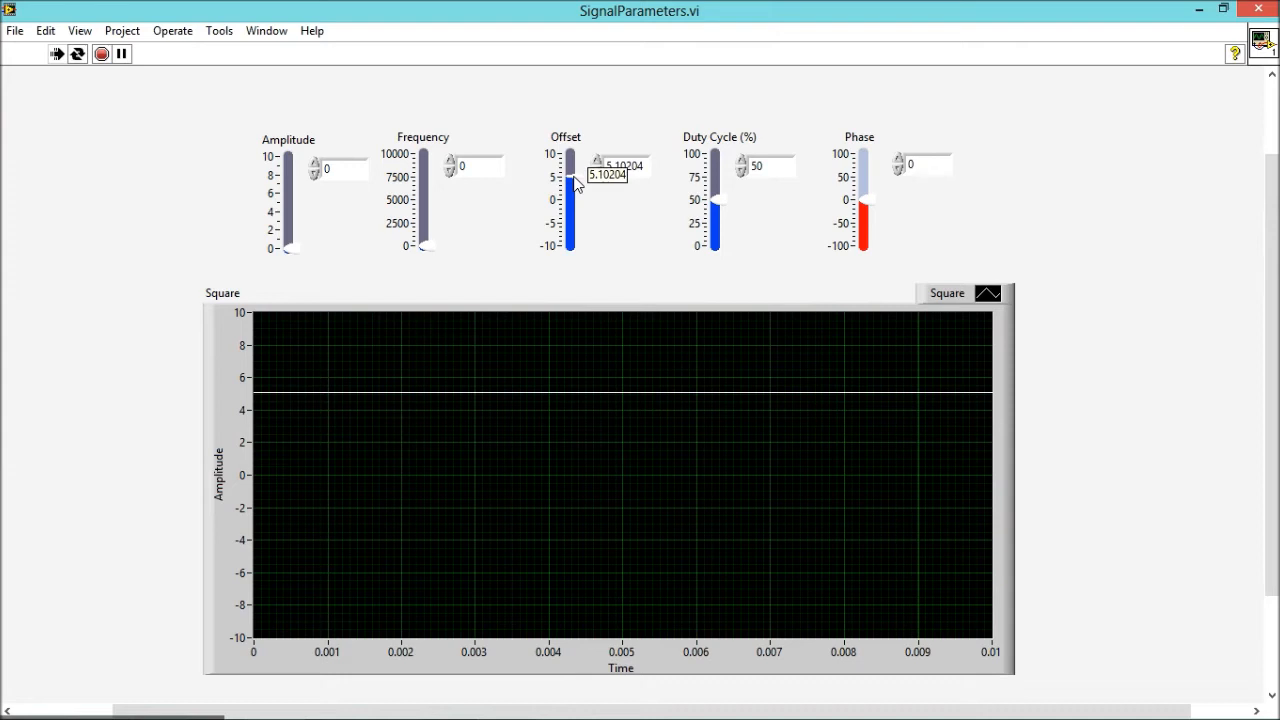
drag(573, 180, 573, 243)
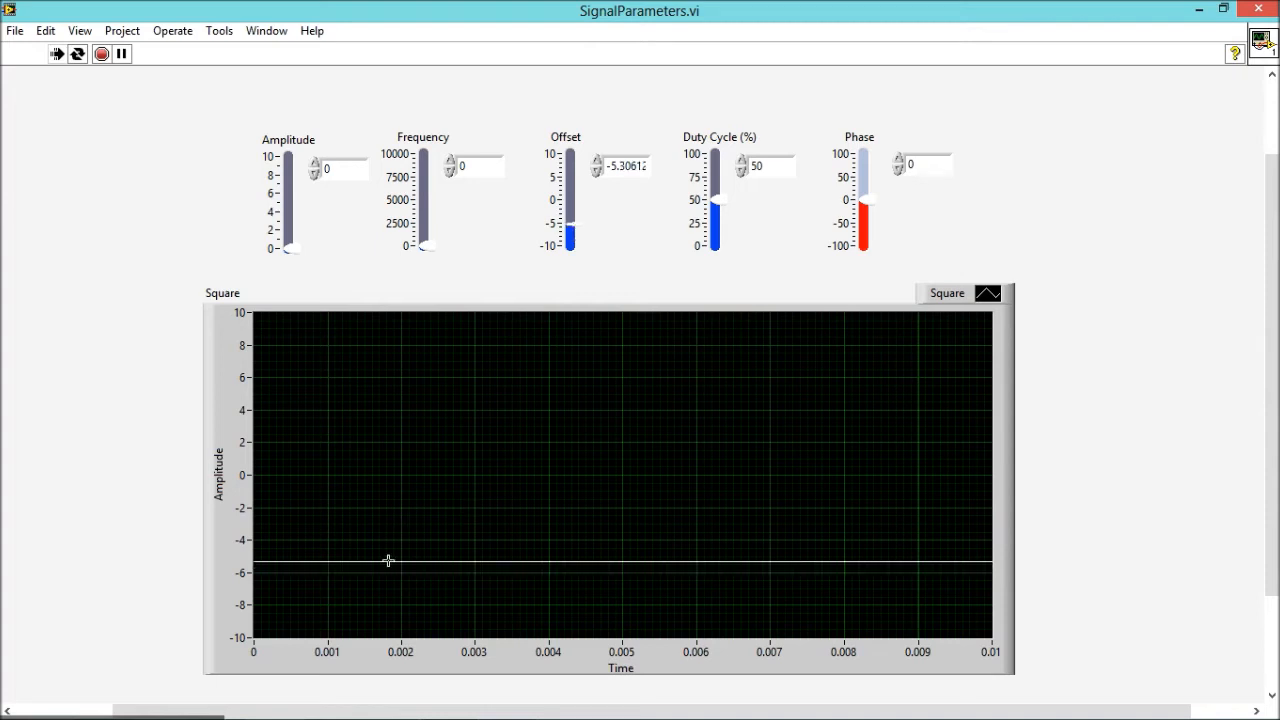
mouse_move(583, 230)
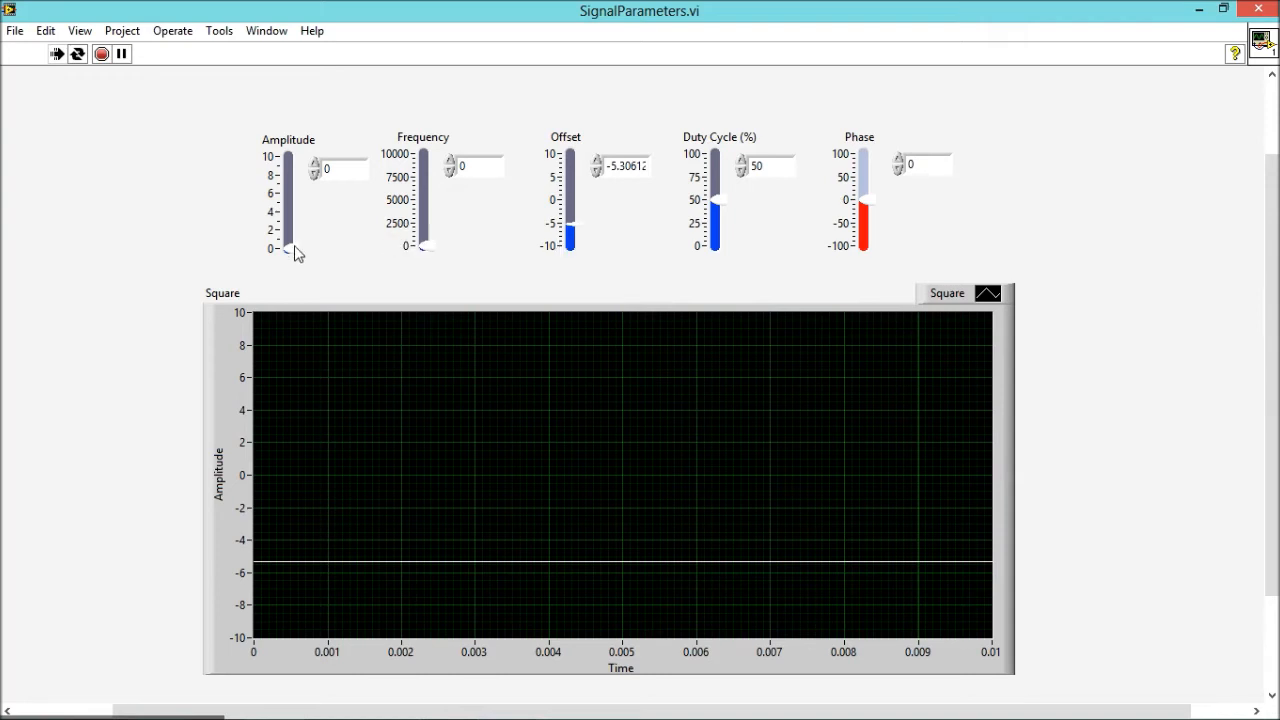
Raise Amplitude through about 2.9 to about 4.9.
drag(289, 247, 289, 225)
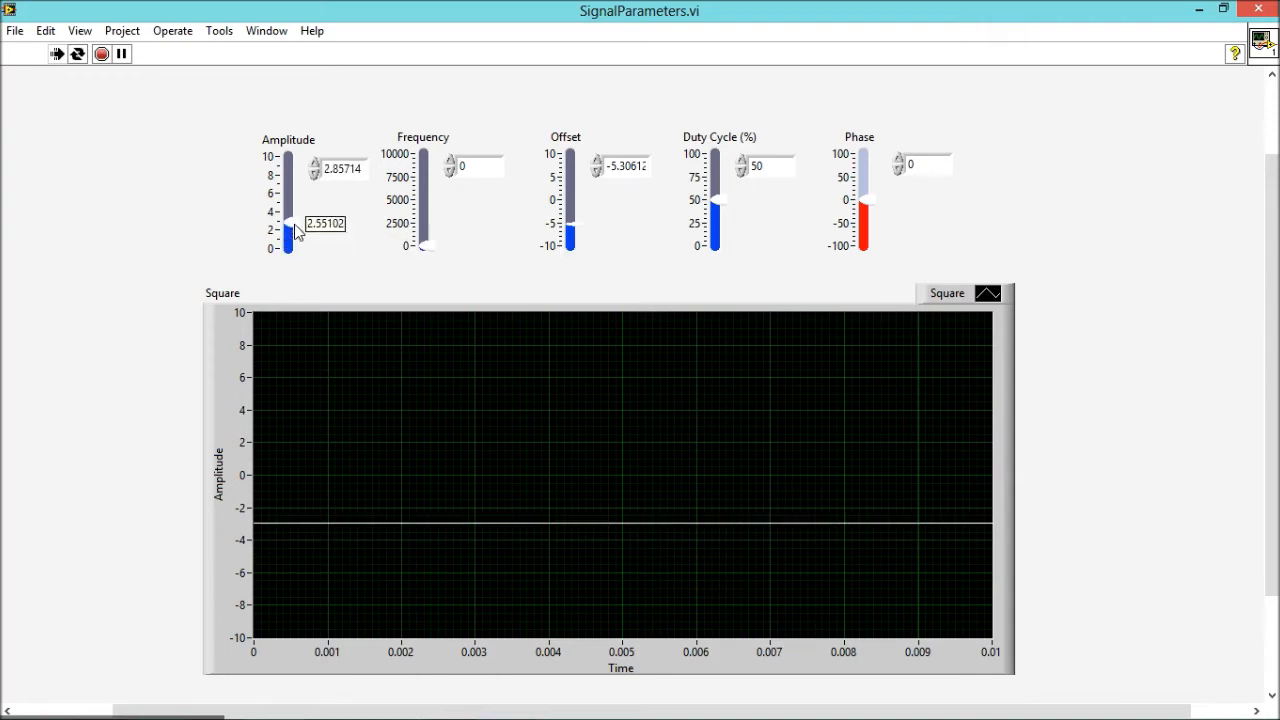
drag(289, 237, 289, 212)
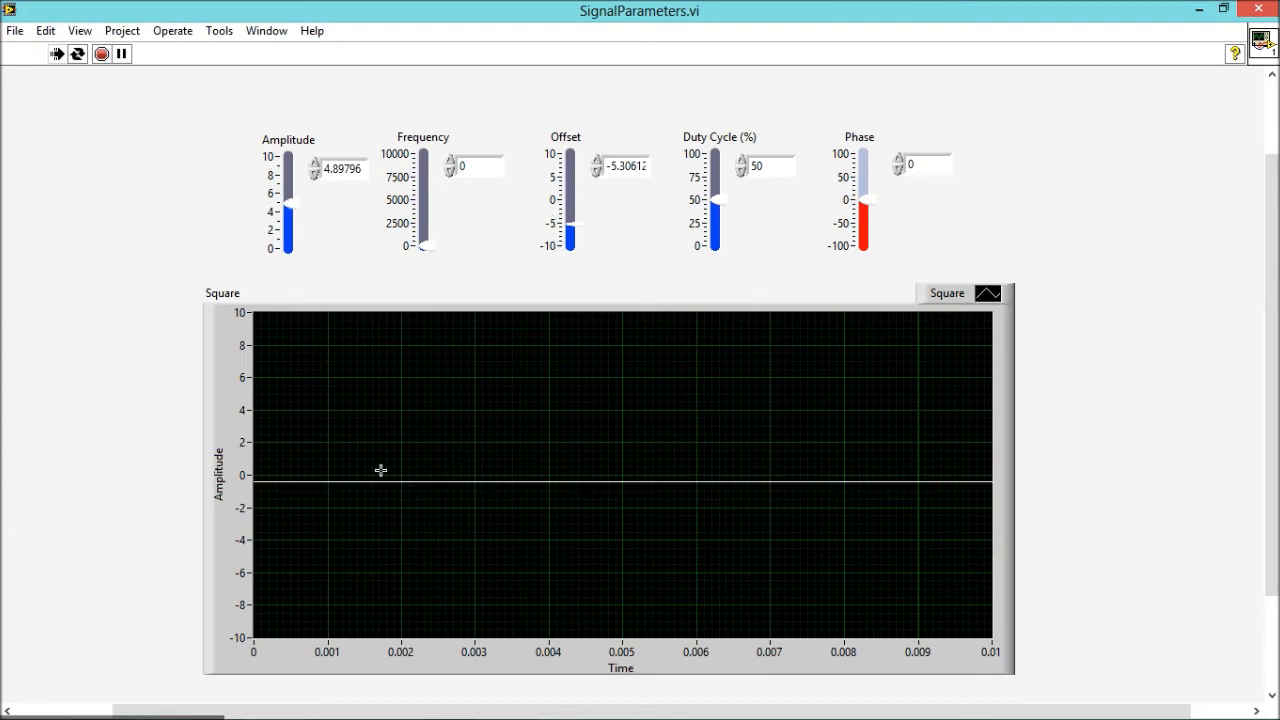
mouse_move(427, 471)
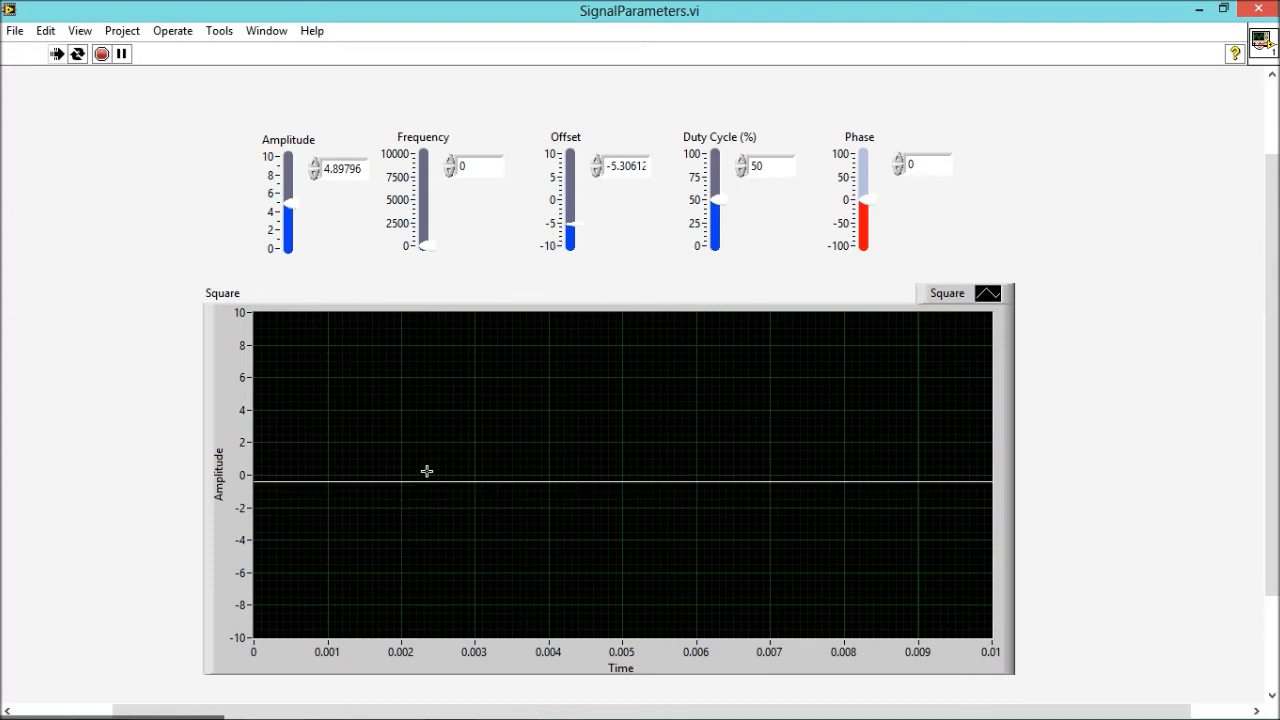
mouse_move(437, 485)
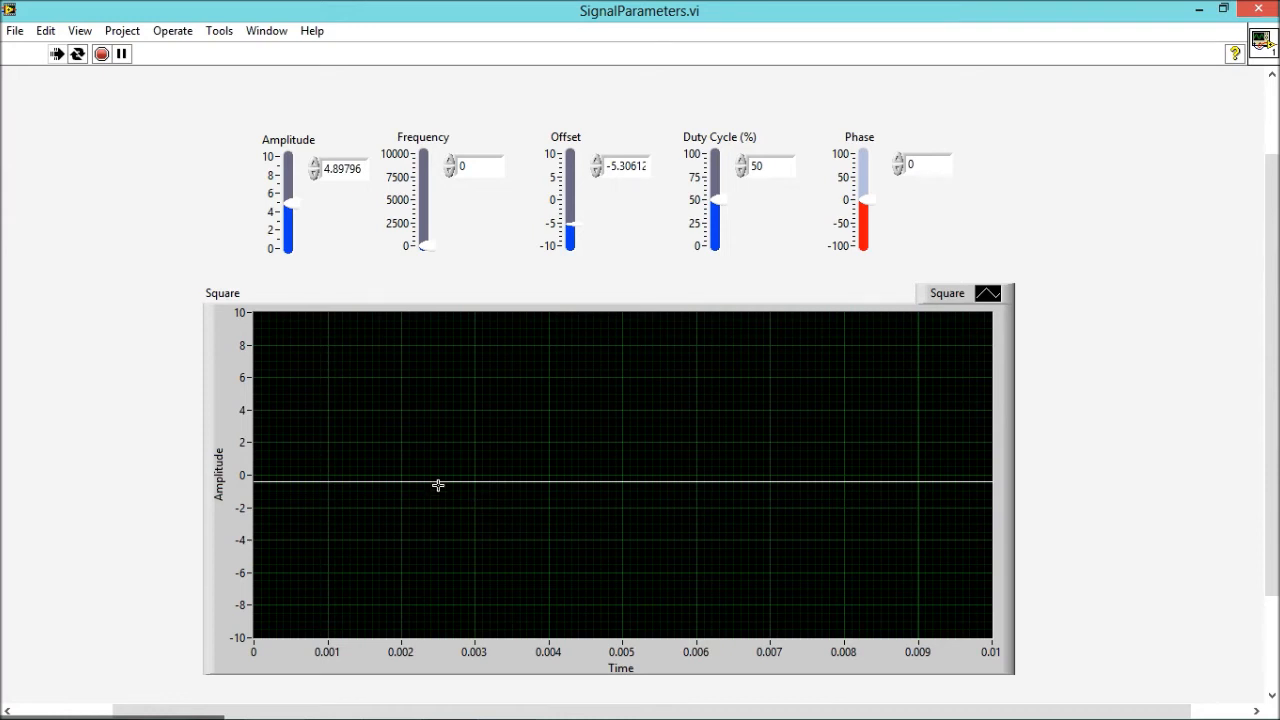
mouse_move(592, 176)
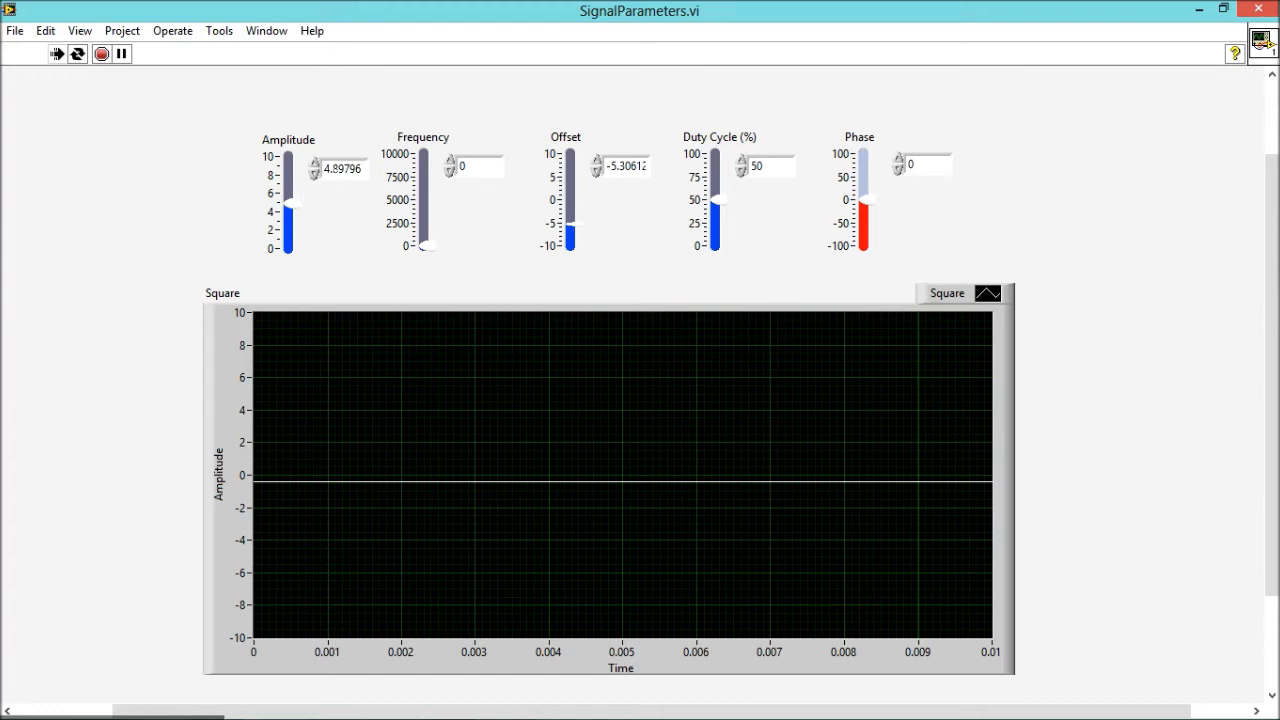
mouse_move(537, 158)
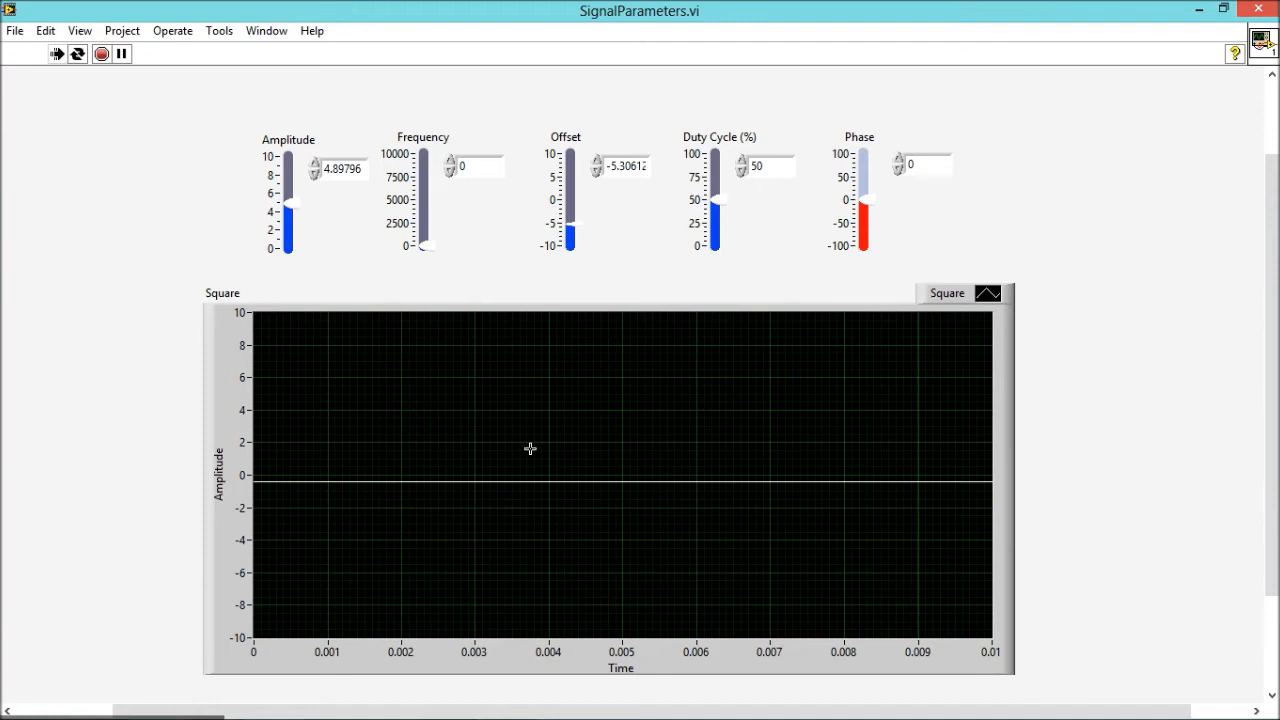
mouse_move(585, 208)
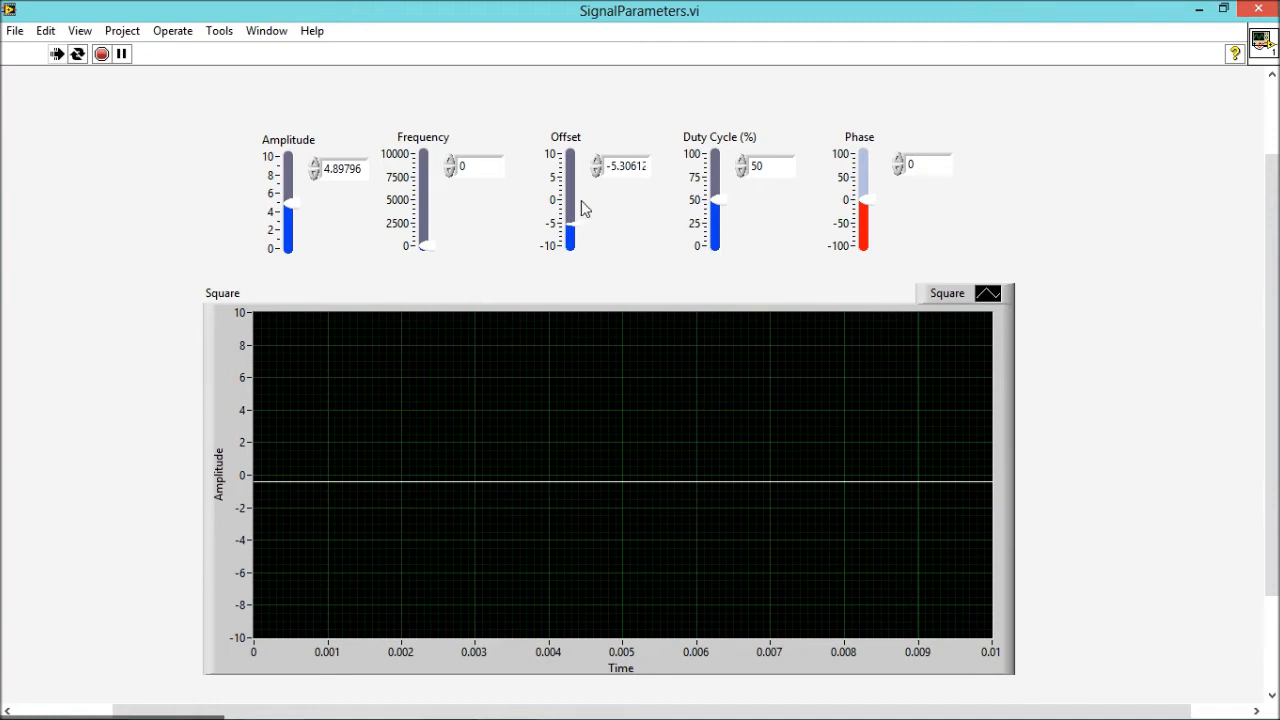
mouse_move(568, 477)
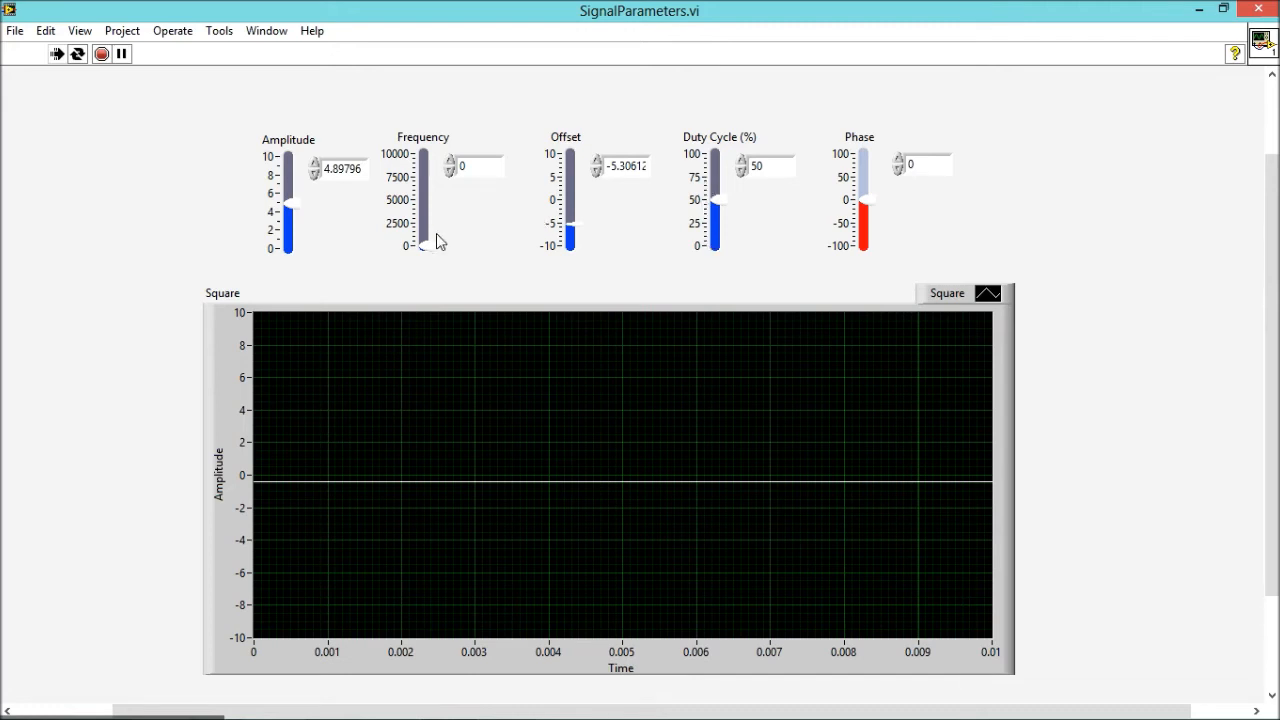
mouse_move(438, 258)
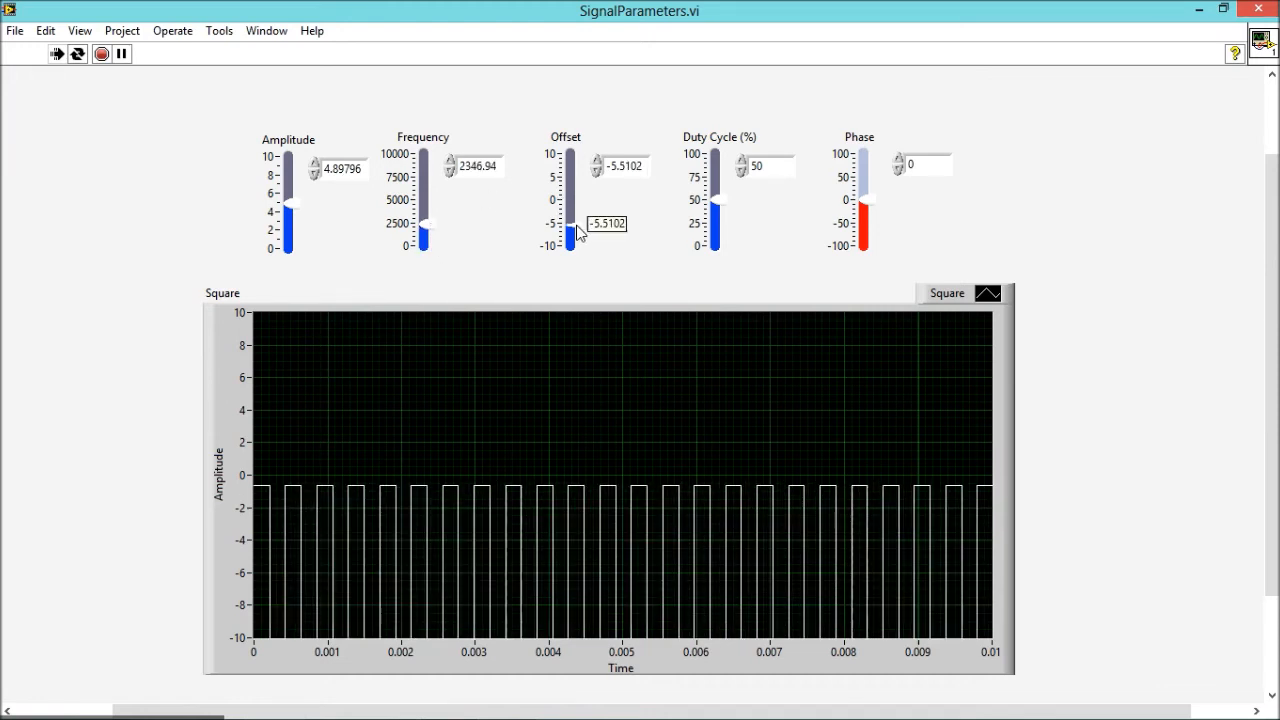
Raise Offset to about 1.63, then settle it at 1.22.
drag(570, 231, 570, 200)
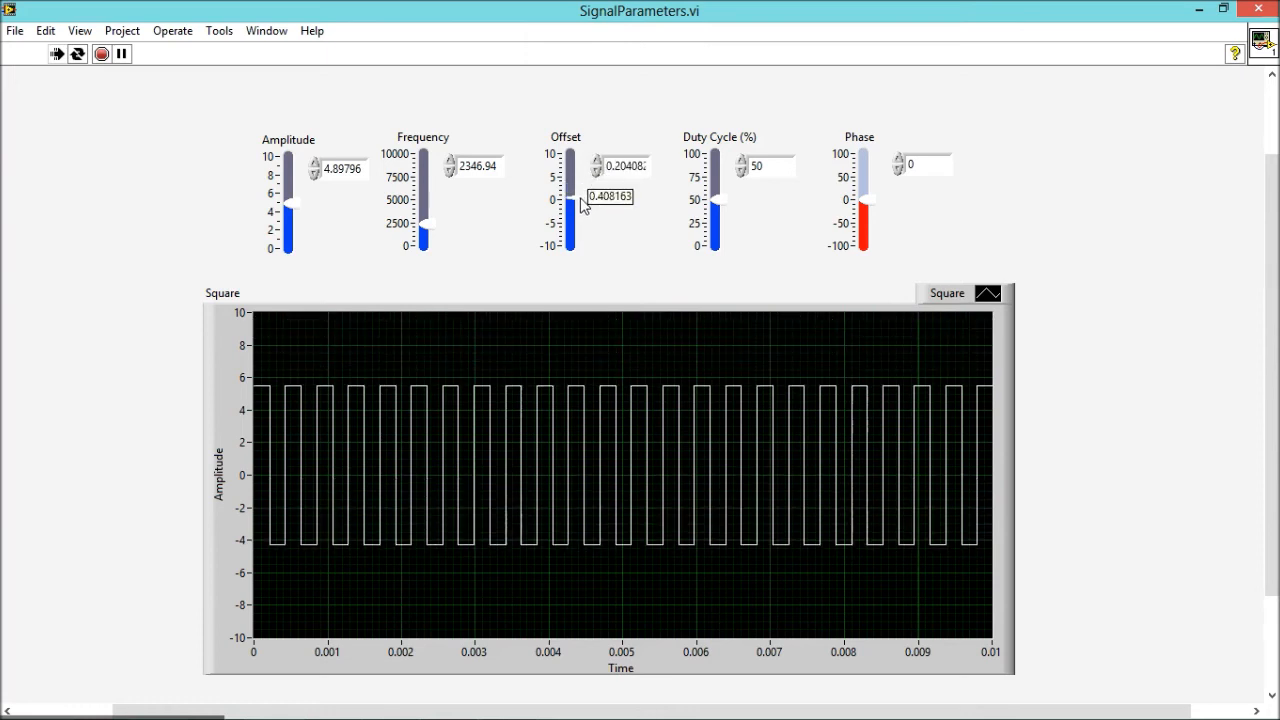
drag(572, 200, 572, 190)
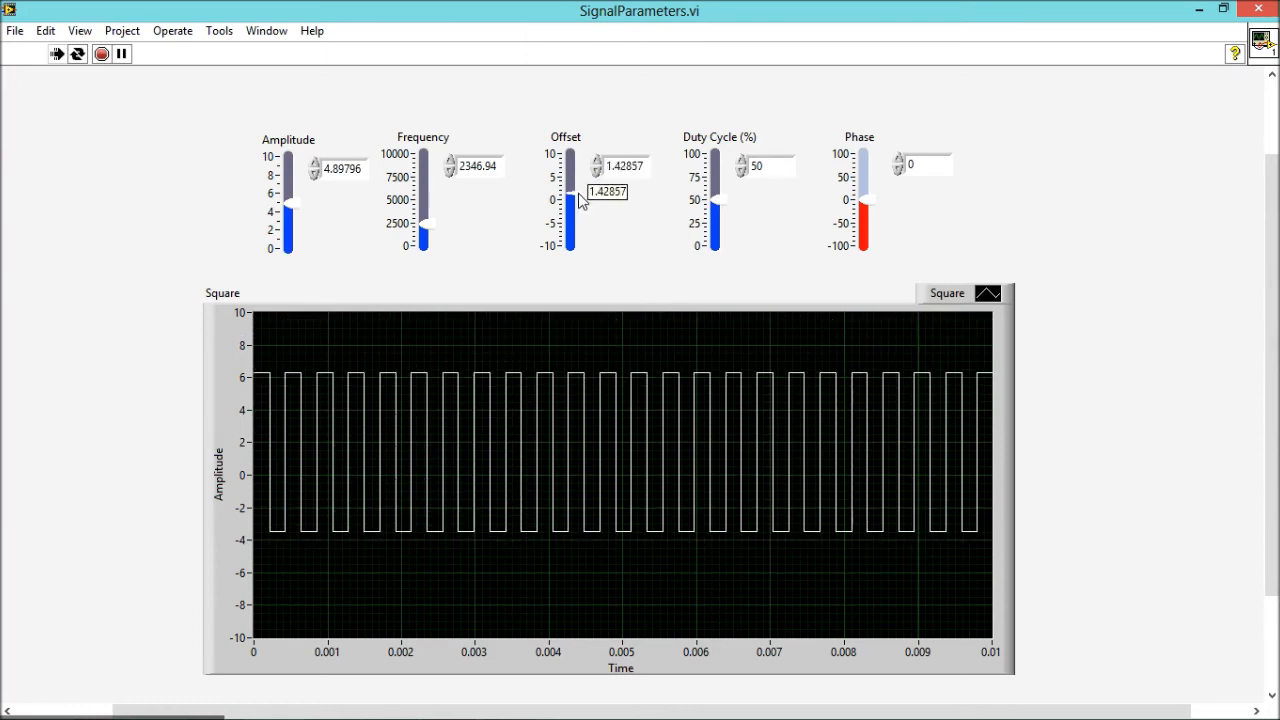
drag(571, 200, 571, 197)
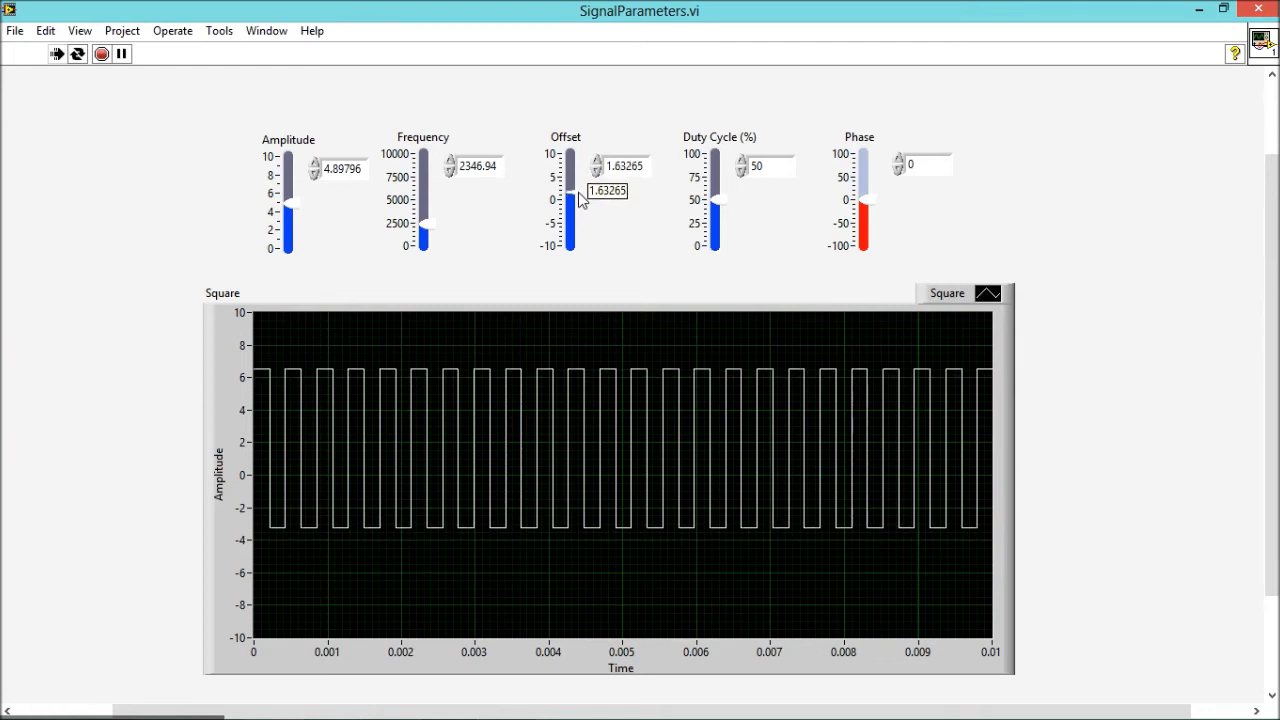
drag(569, 190, 569, 200)
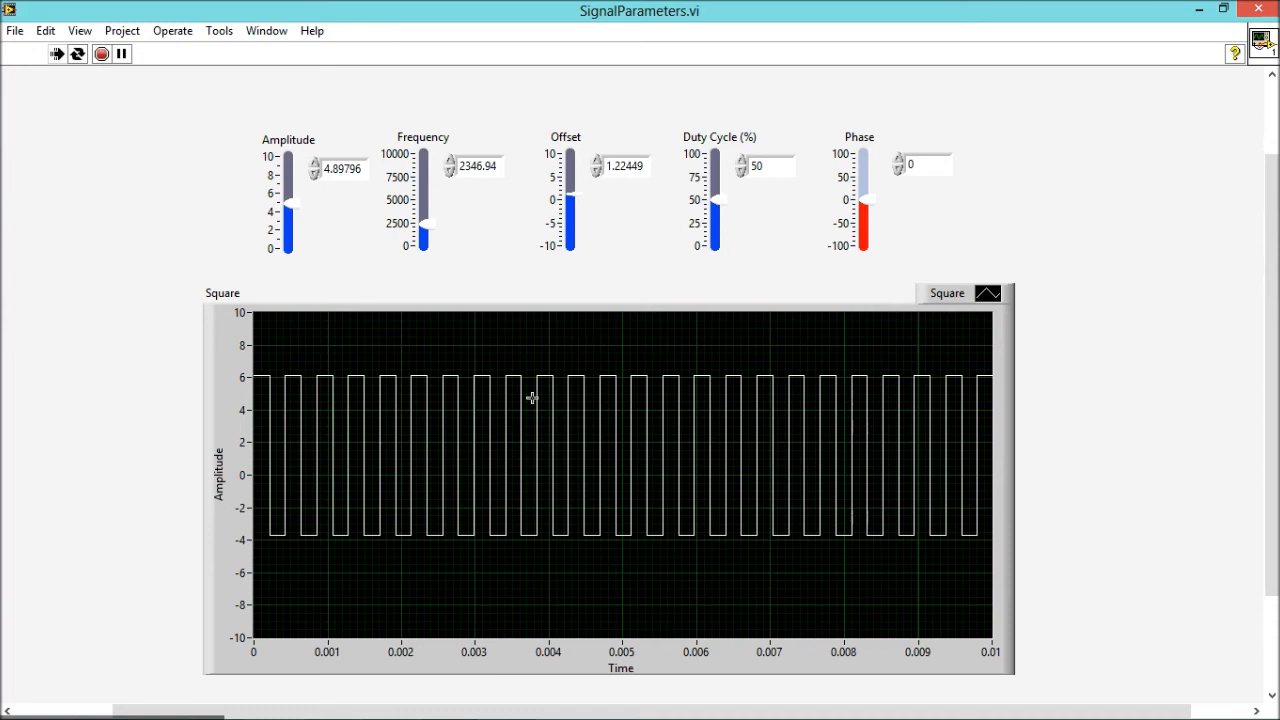
mouse_move(536, 431)
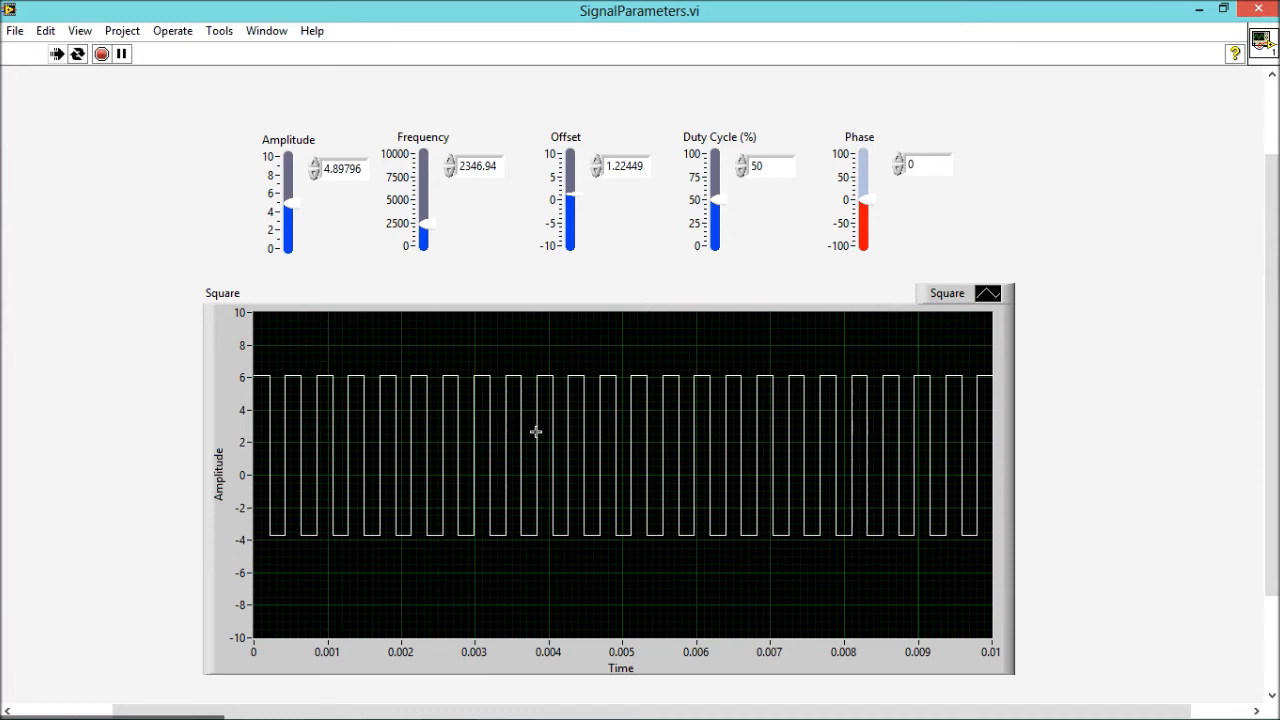
mouse_move(725, 205)
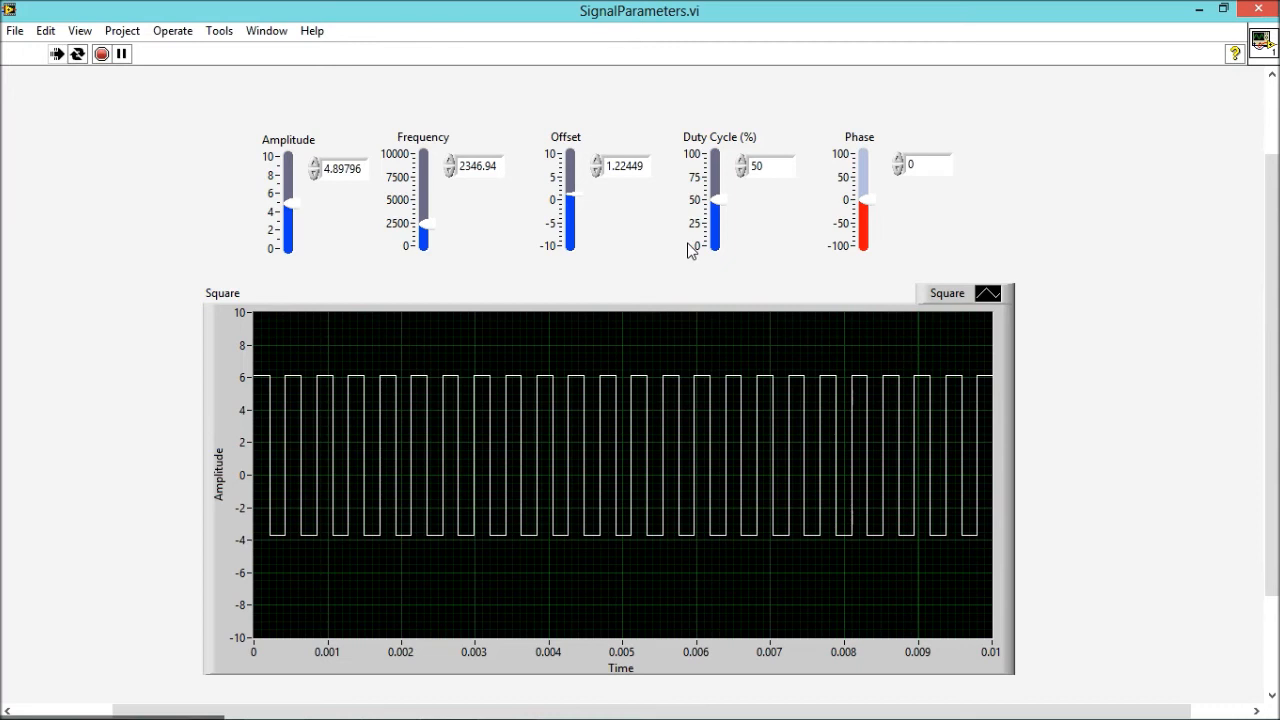
Drag Duty Cycle down to 0%, up to 100%, then settle it near 46%.
drag(716, 190, 716, 230)
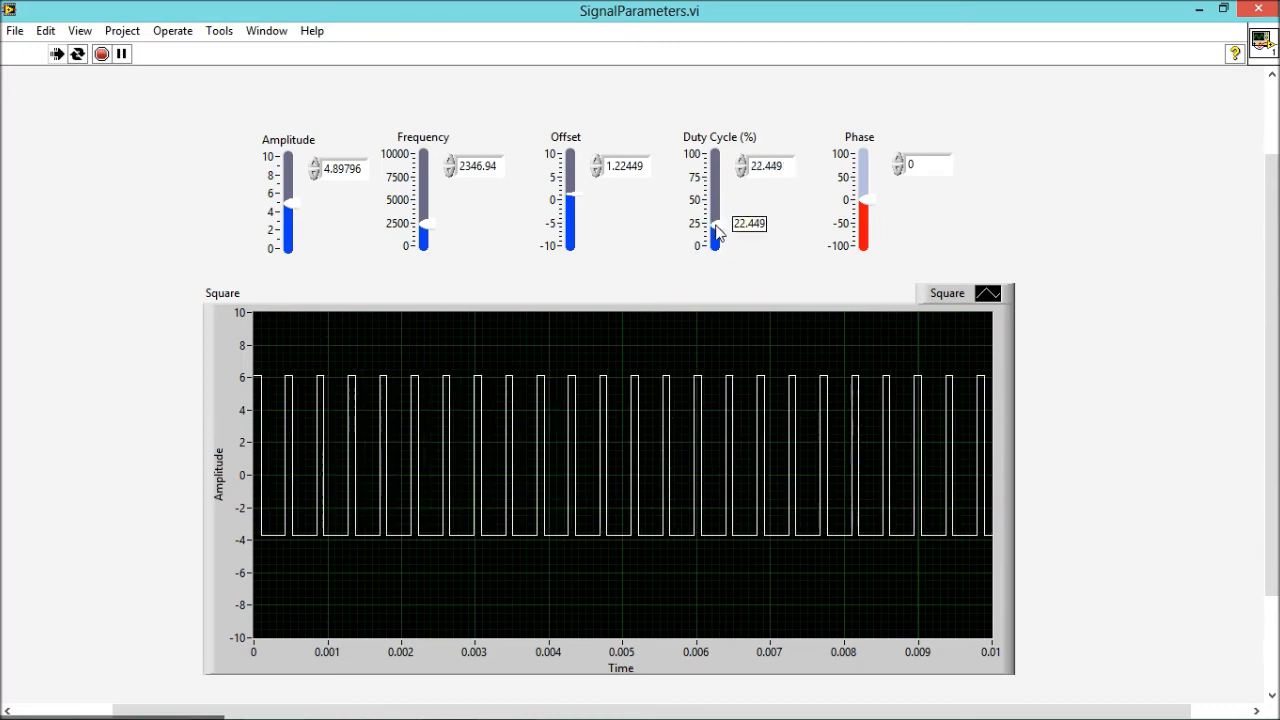
drag(714, 228, 714, 238)
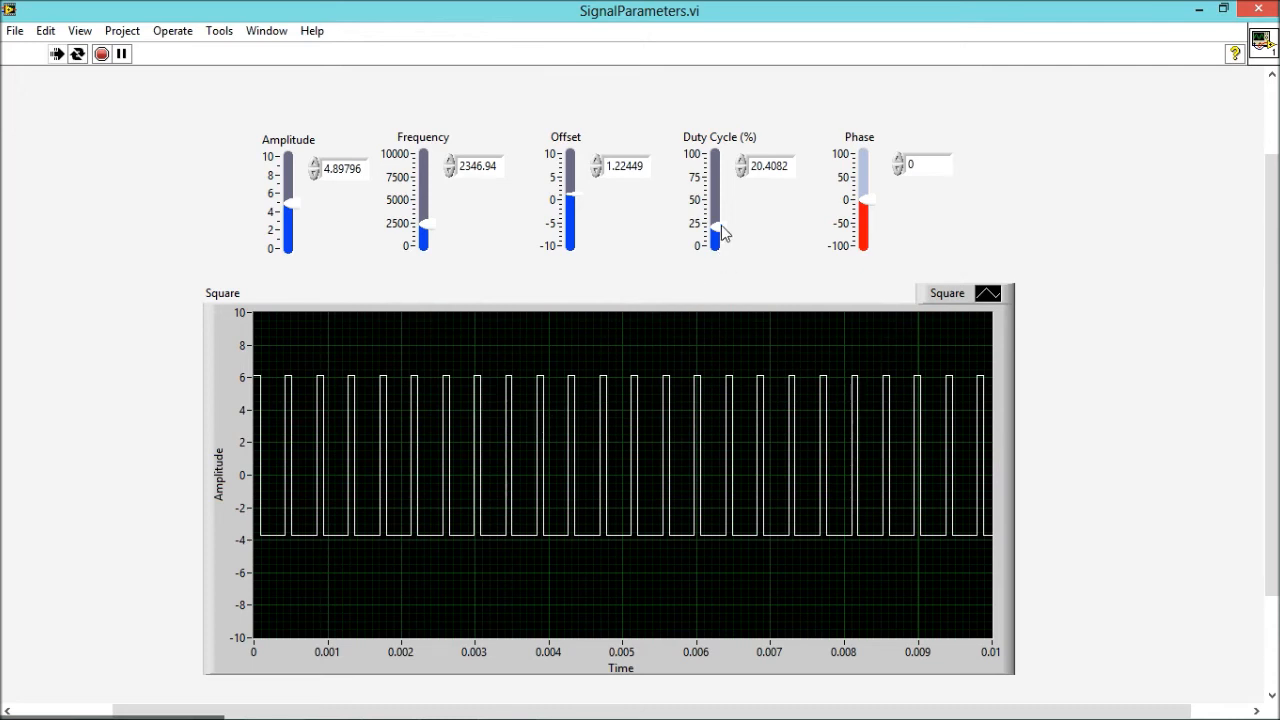
drag(715, 228, 715, 247)
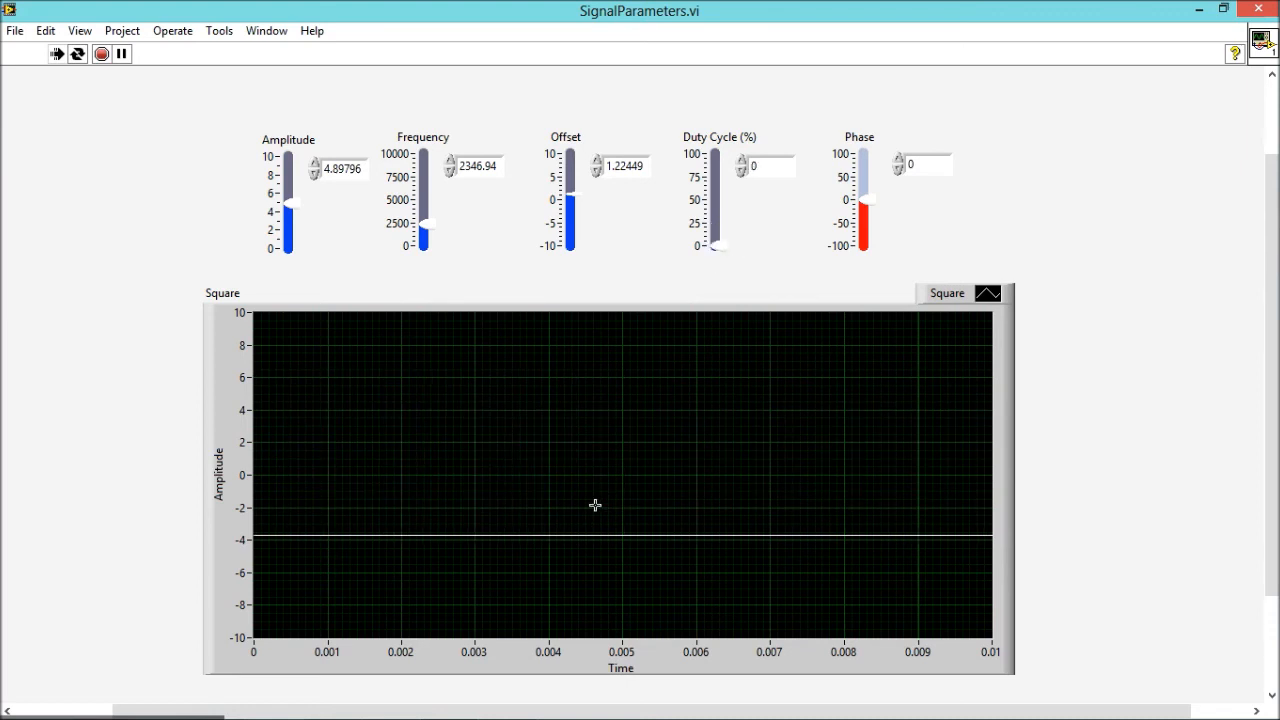
mouse_move(584, 507)
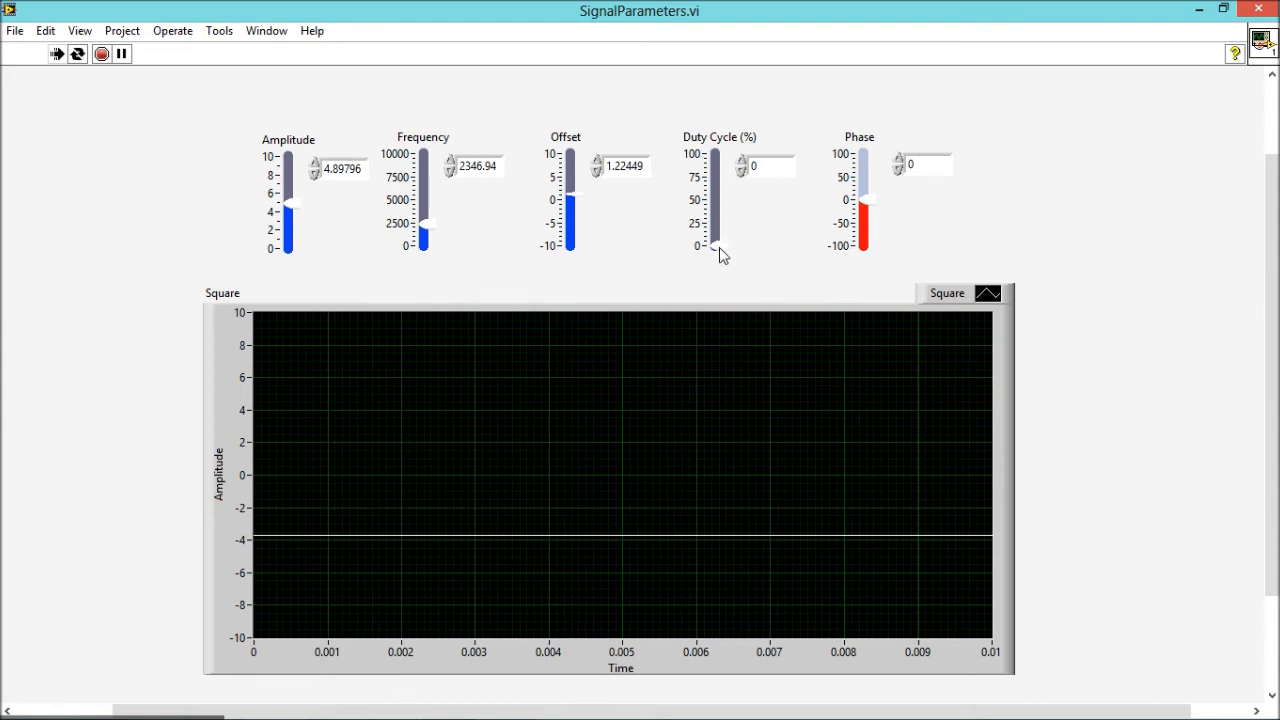
drag(712, 248, 712, 152)
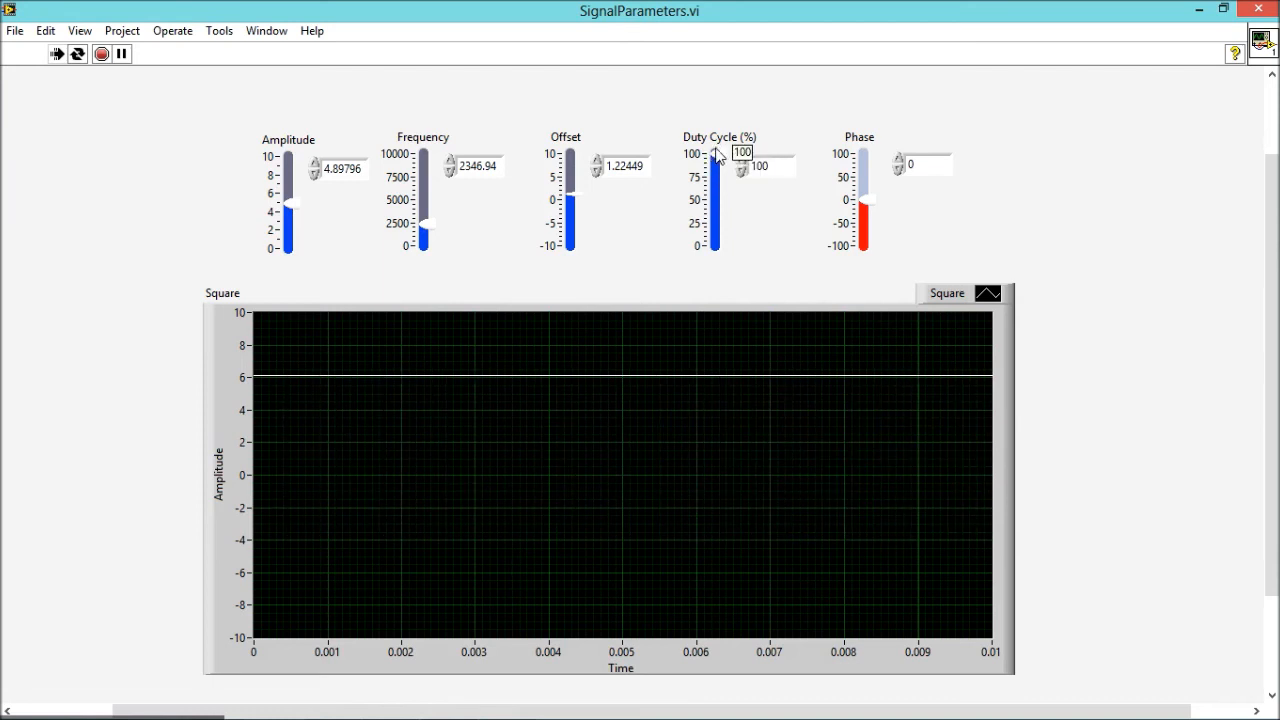
drag(715, 153, 715, 160)
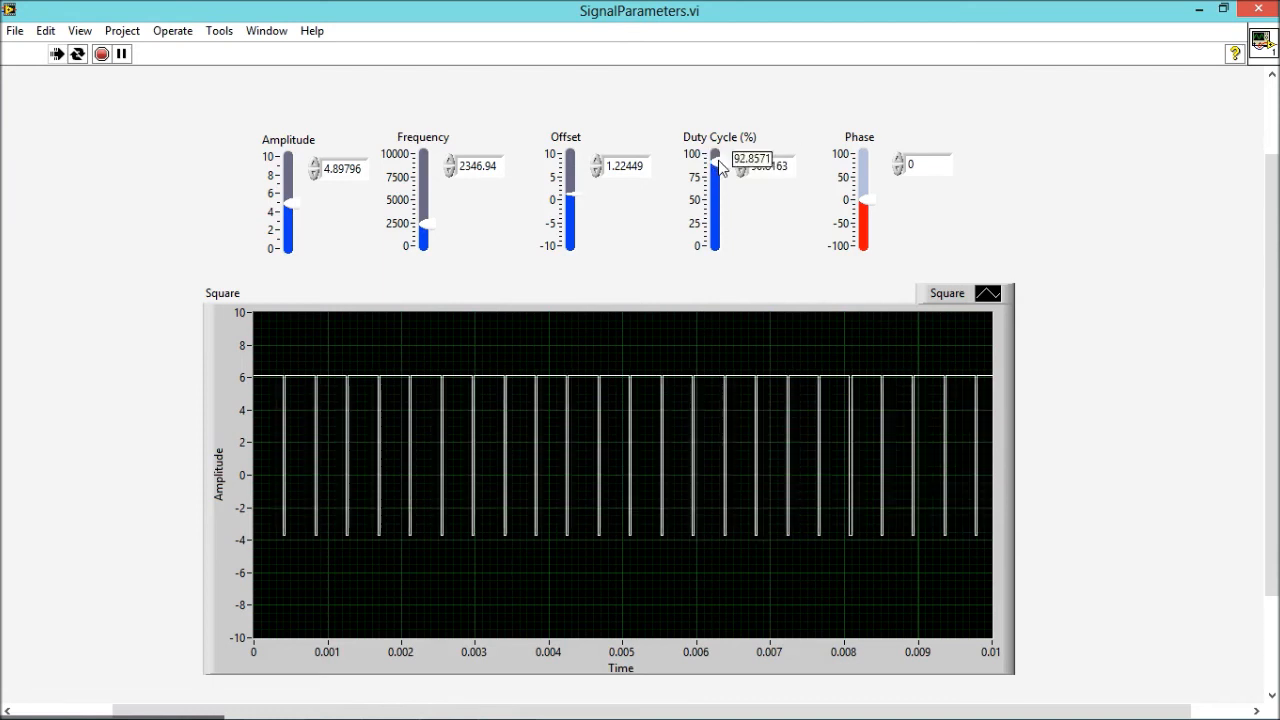
drag(716, 160, 716, 207)
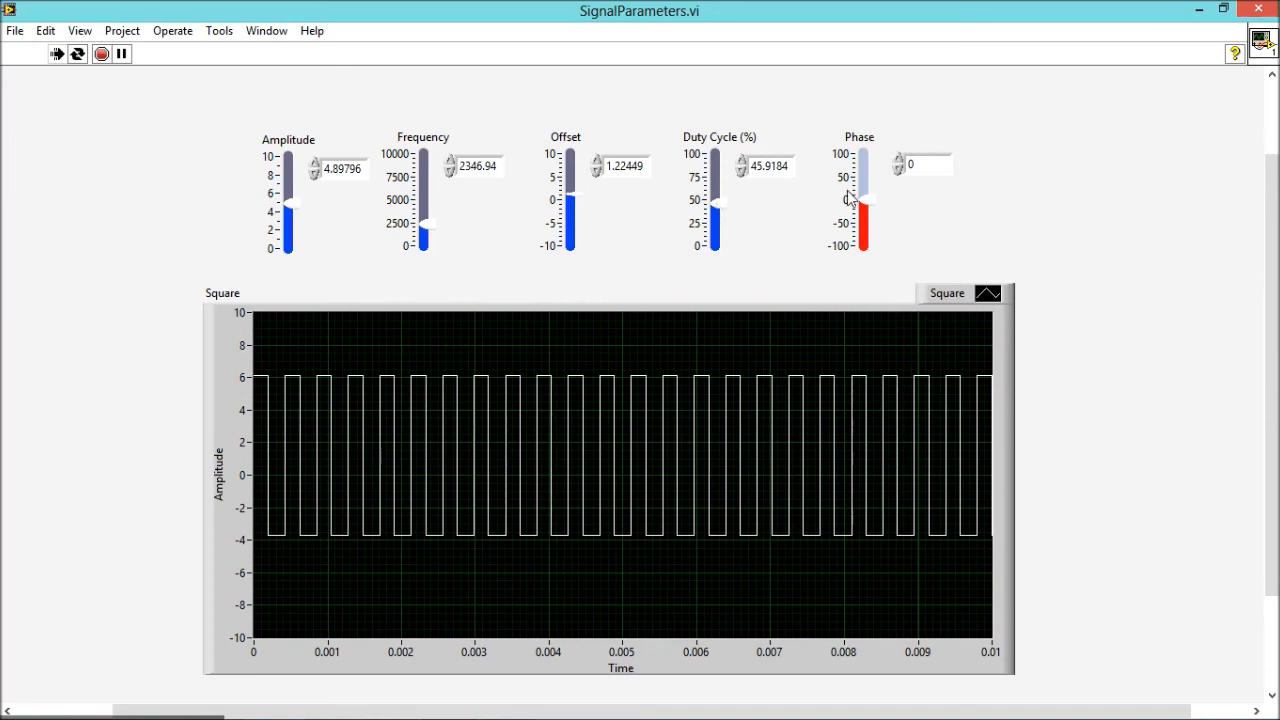
mouse_move(863, 205)
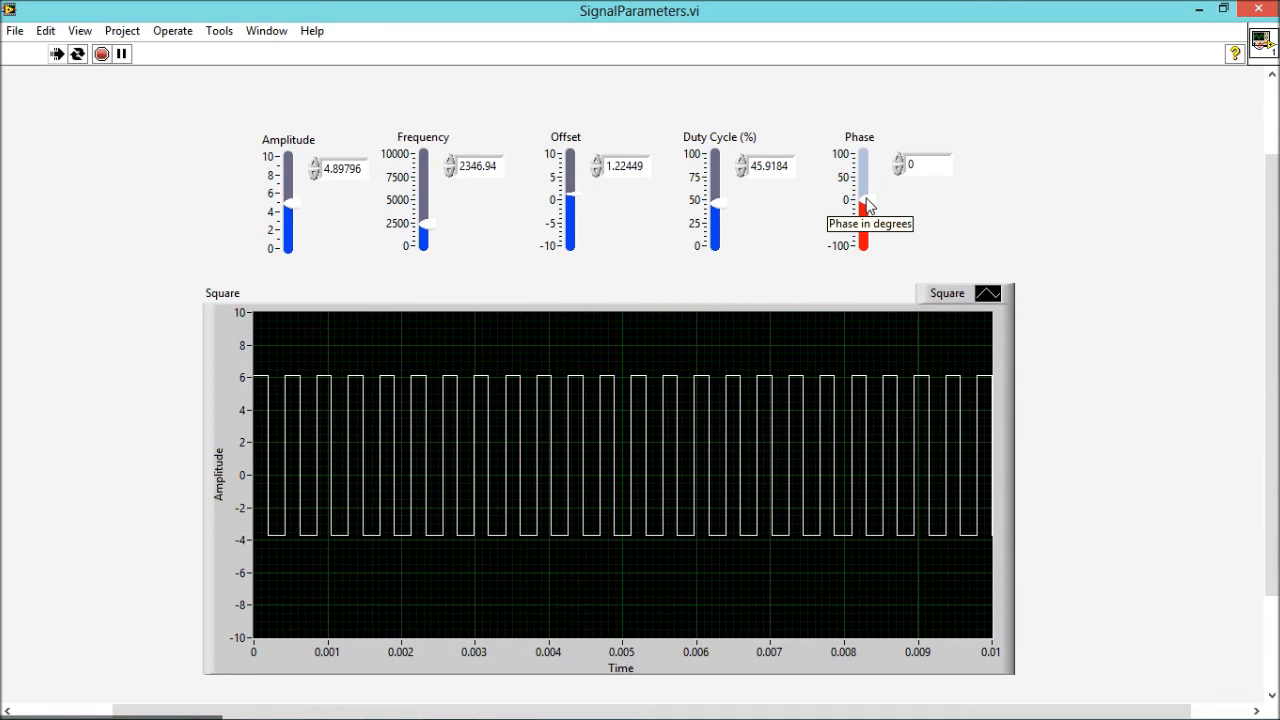
Sweep Phase repeatedly between -100 and 100 degrees, ending near 8 degrees.
drag(865, 205, 862, 195)
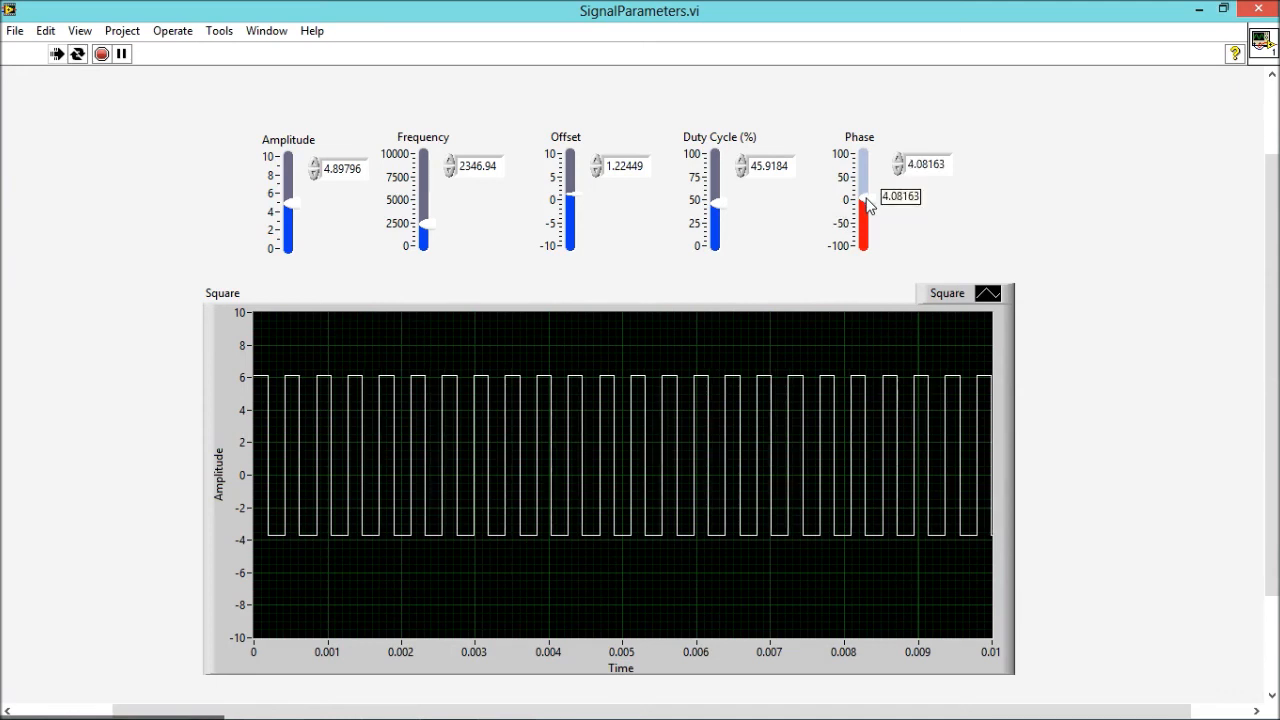
drag(863, 205, 863, 155)
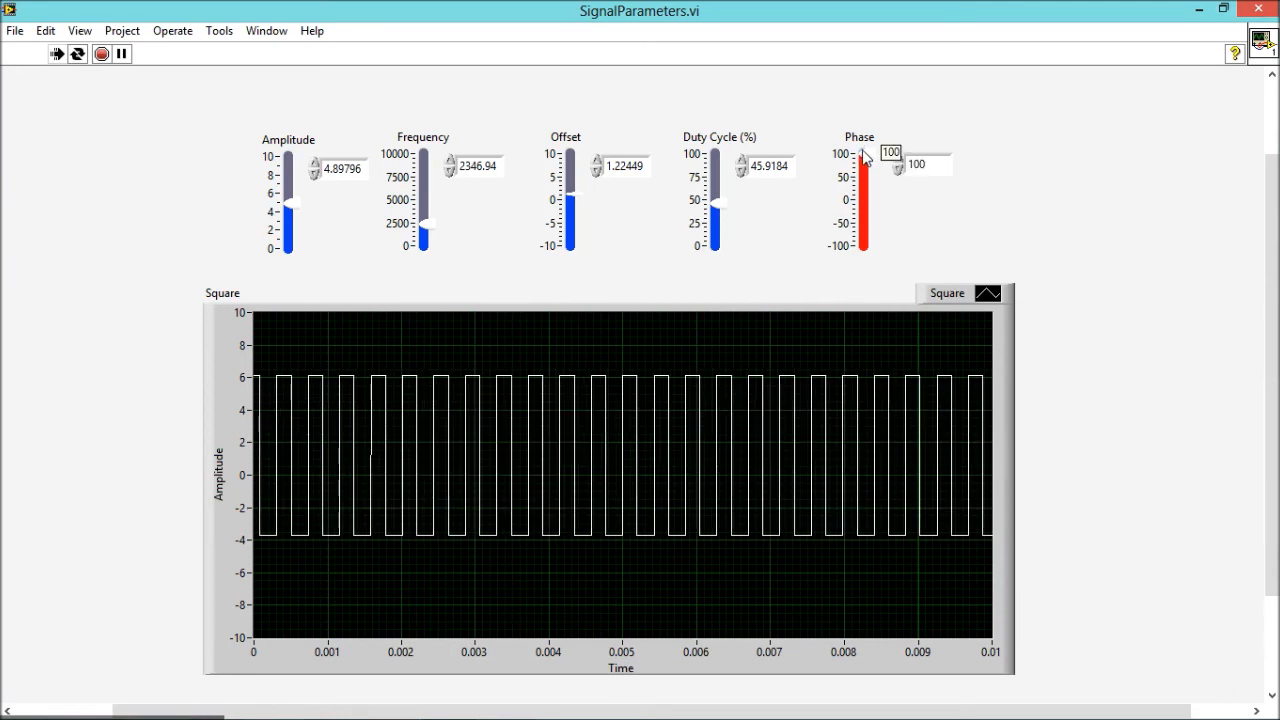
drag(864, 155, 864, 210)
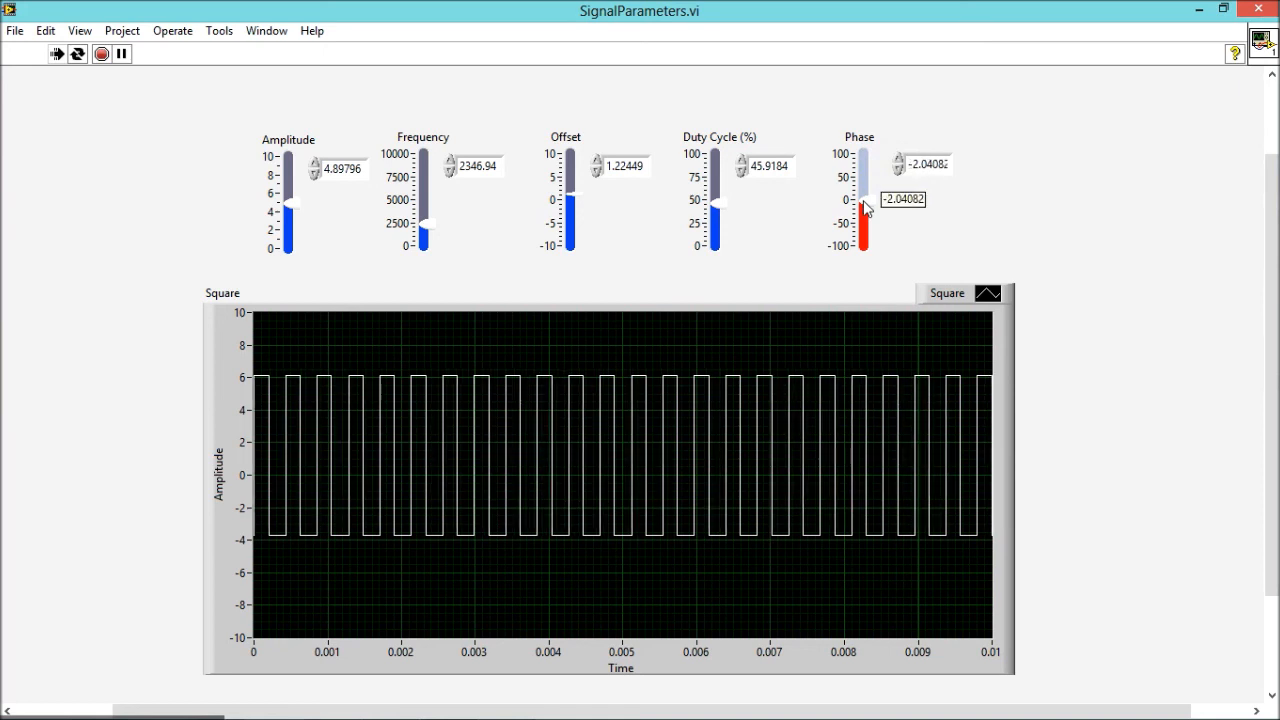
drag(863, 207, 863, 168)
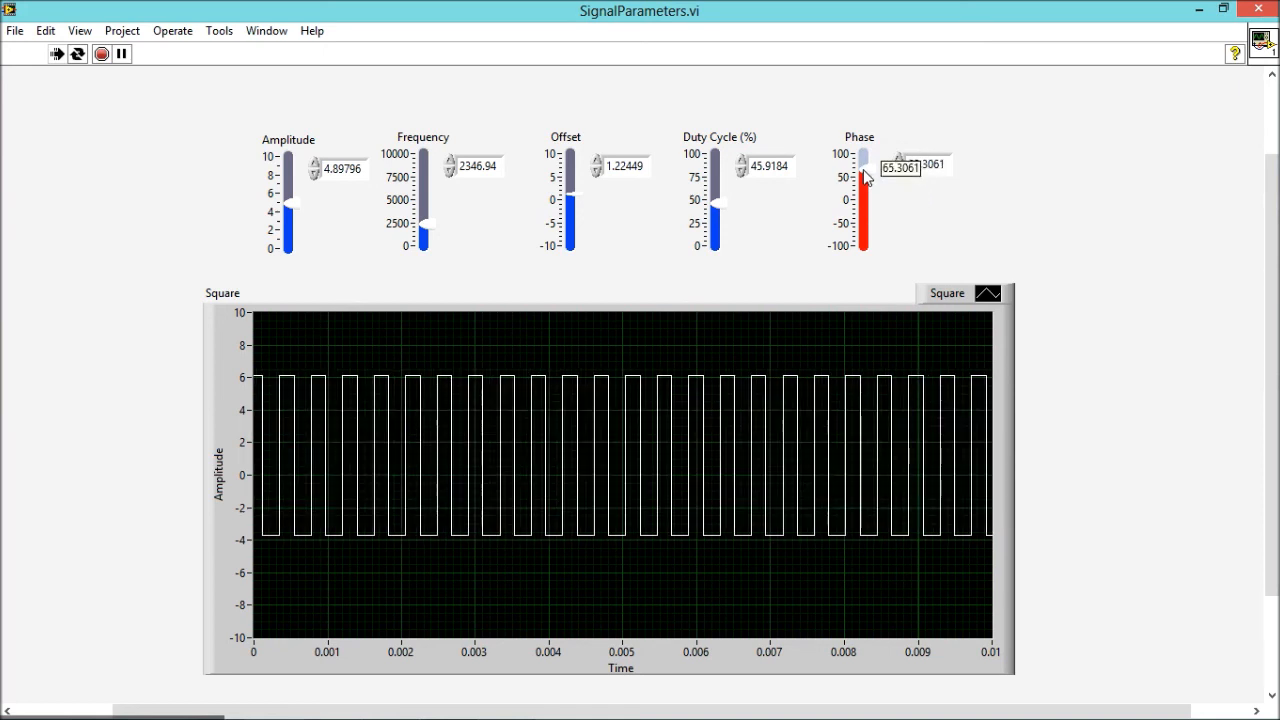
drag(863, 175, 863, 200)
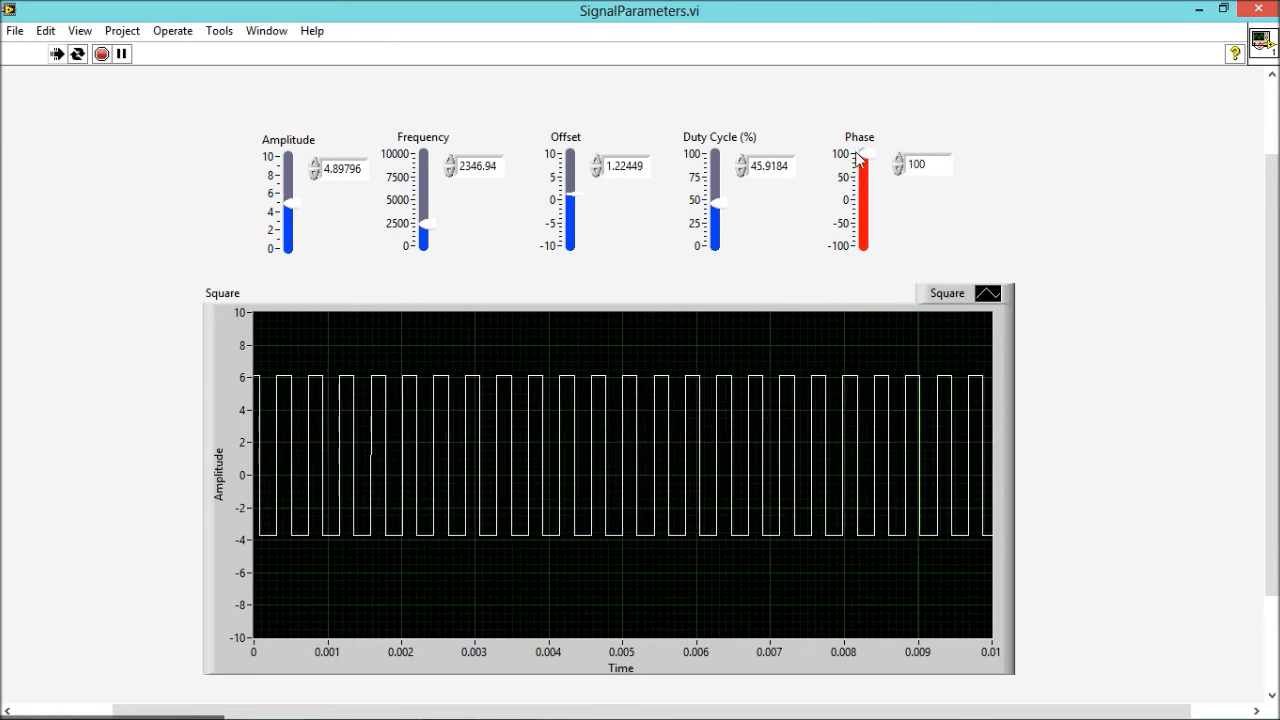
drag(860, 160, 862, 185)
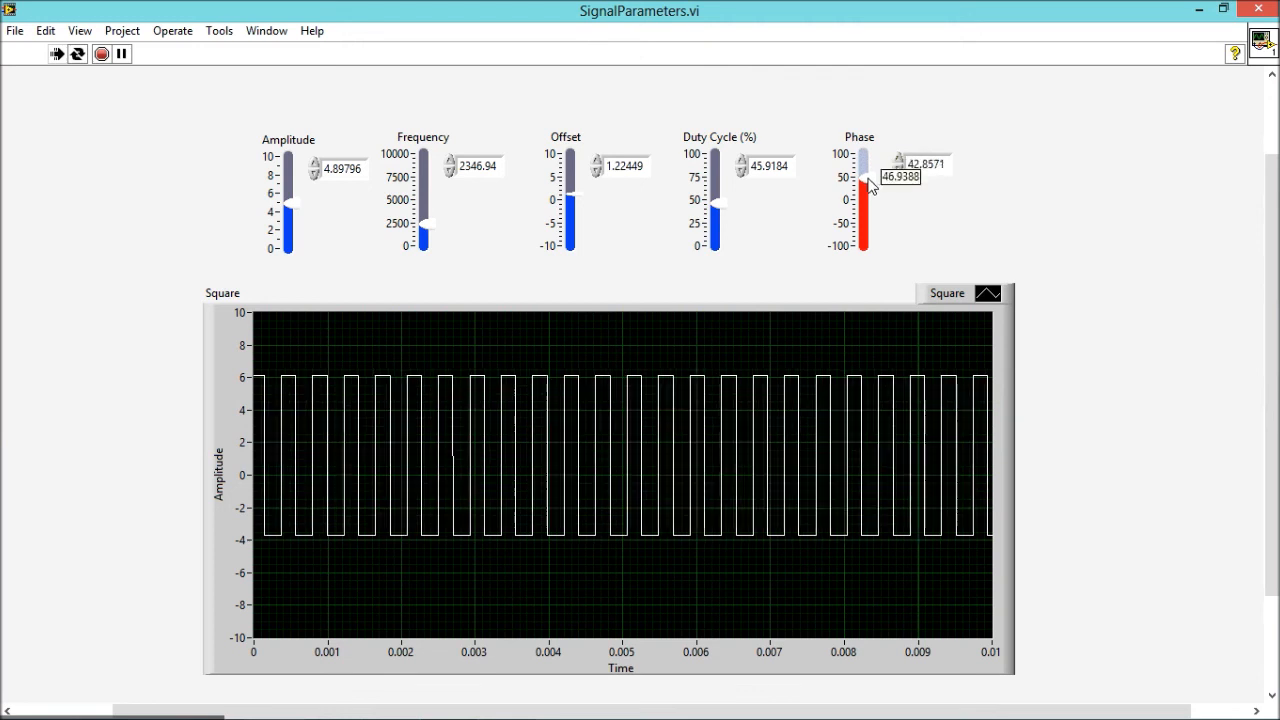
drag(862, 172, 862, 207)
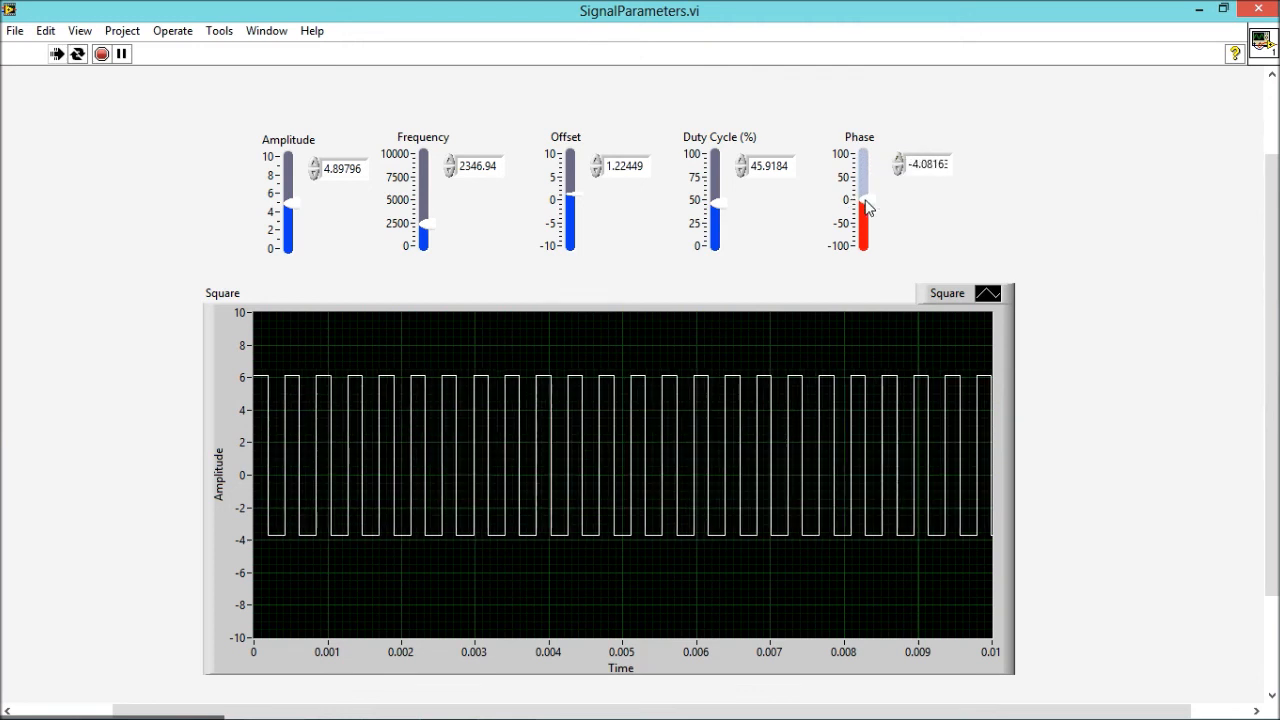
drag(864, 205, 864, 240)
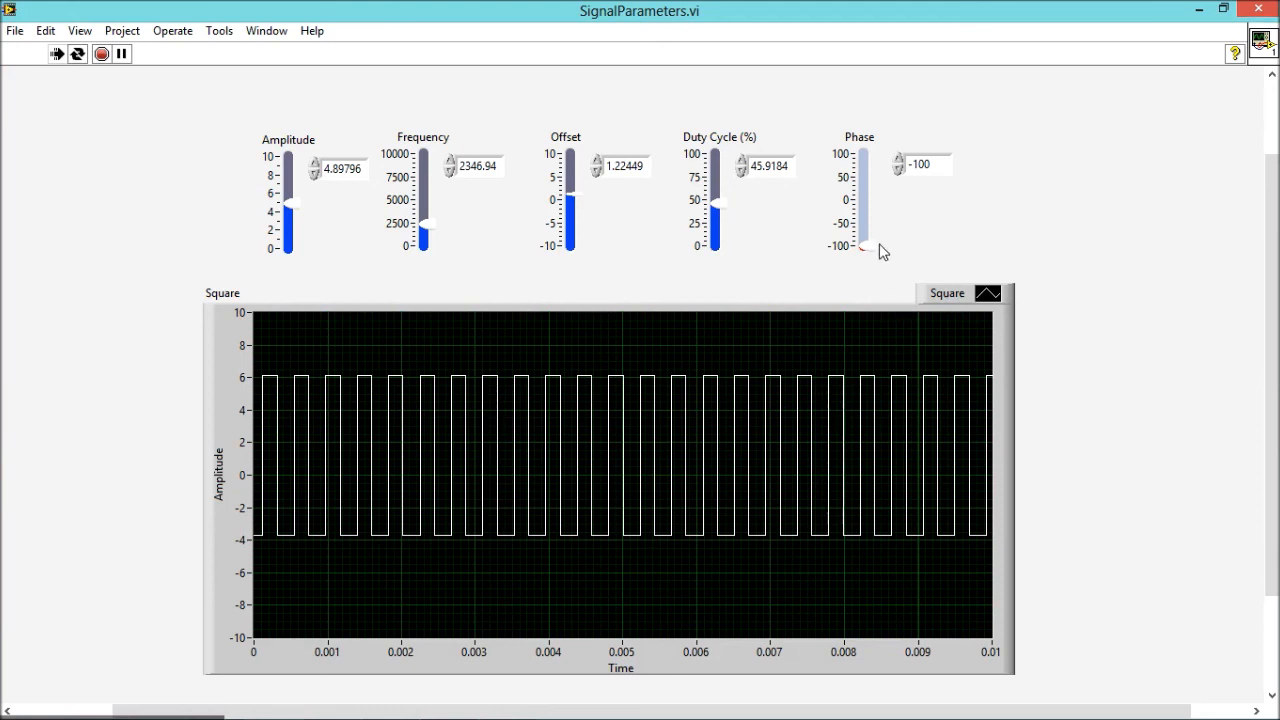
drag(861, 247, 863, 200)
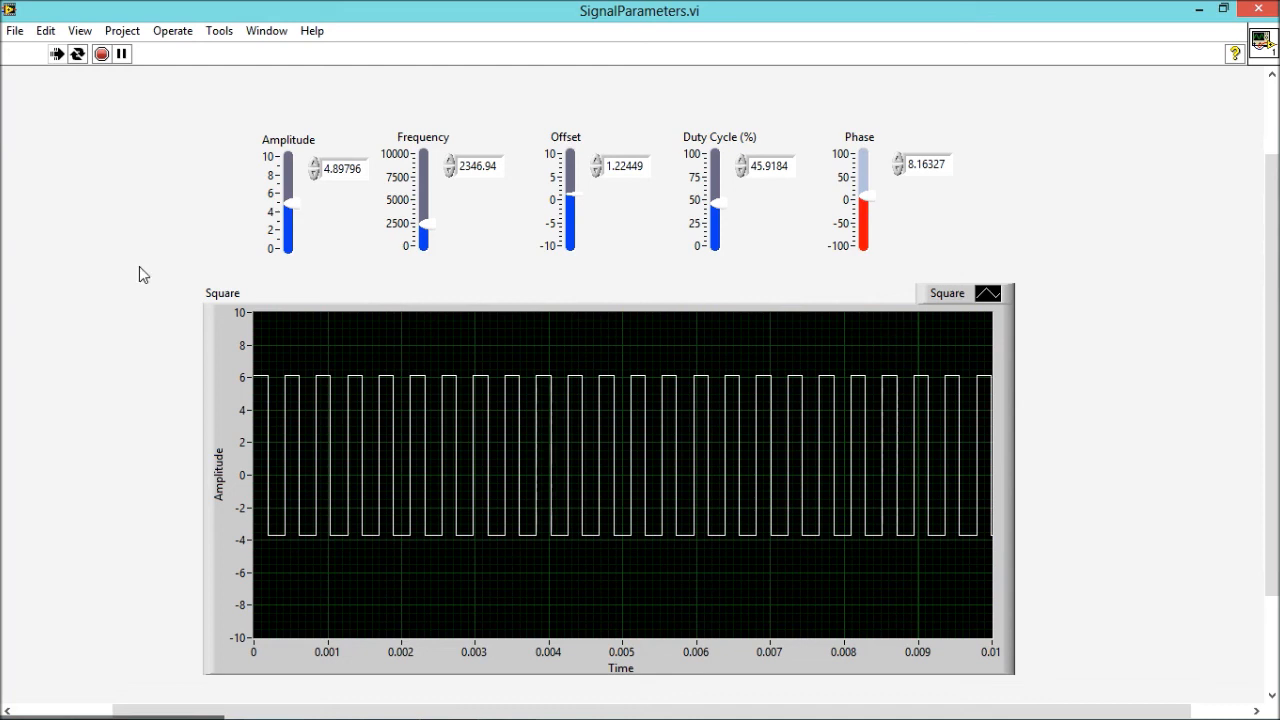
mouse_move(721, 519)
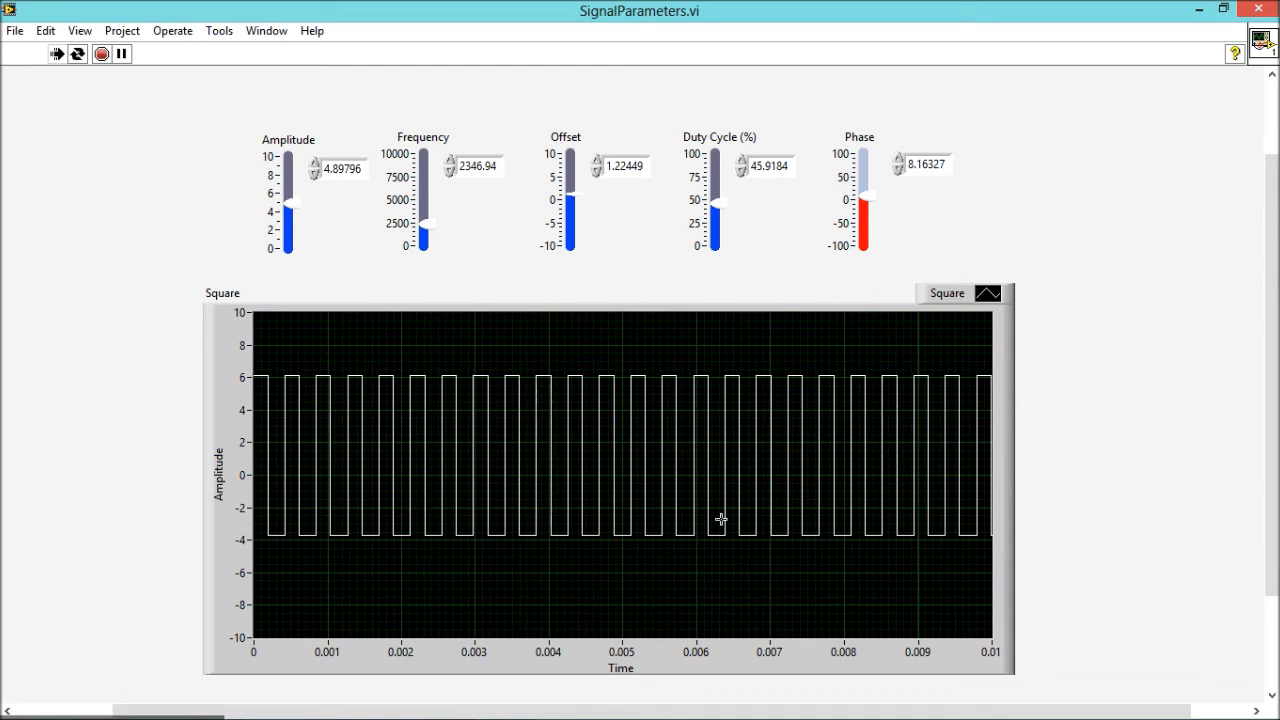